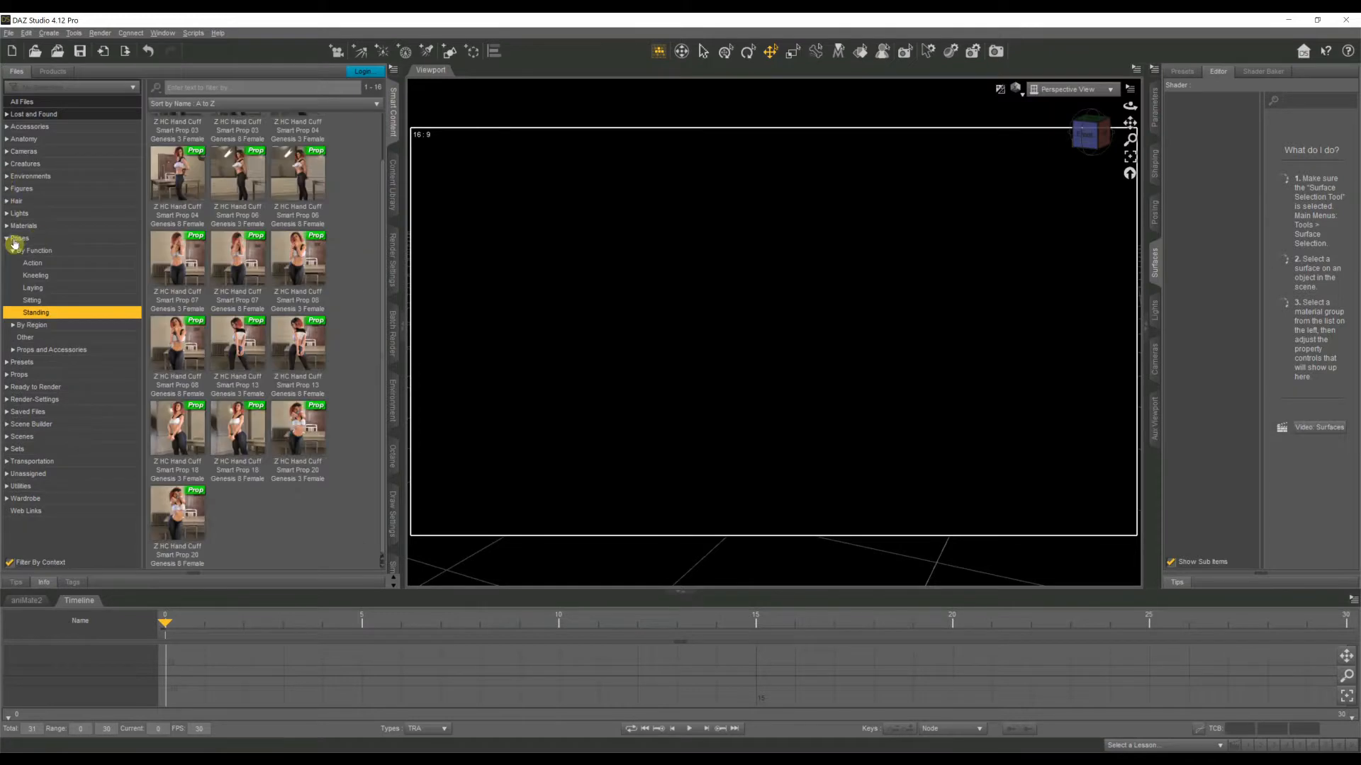
Browse the Content Library to Figures > People to reach the Absinthe Genesis 8 Female figure
click(8, 238)
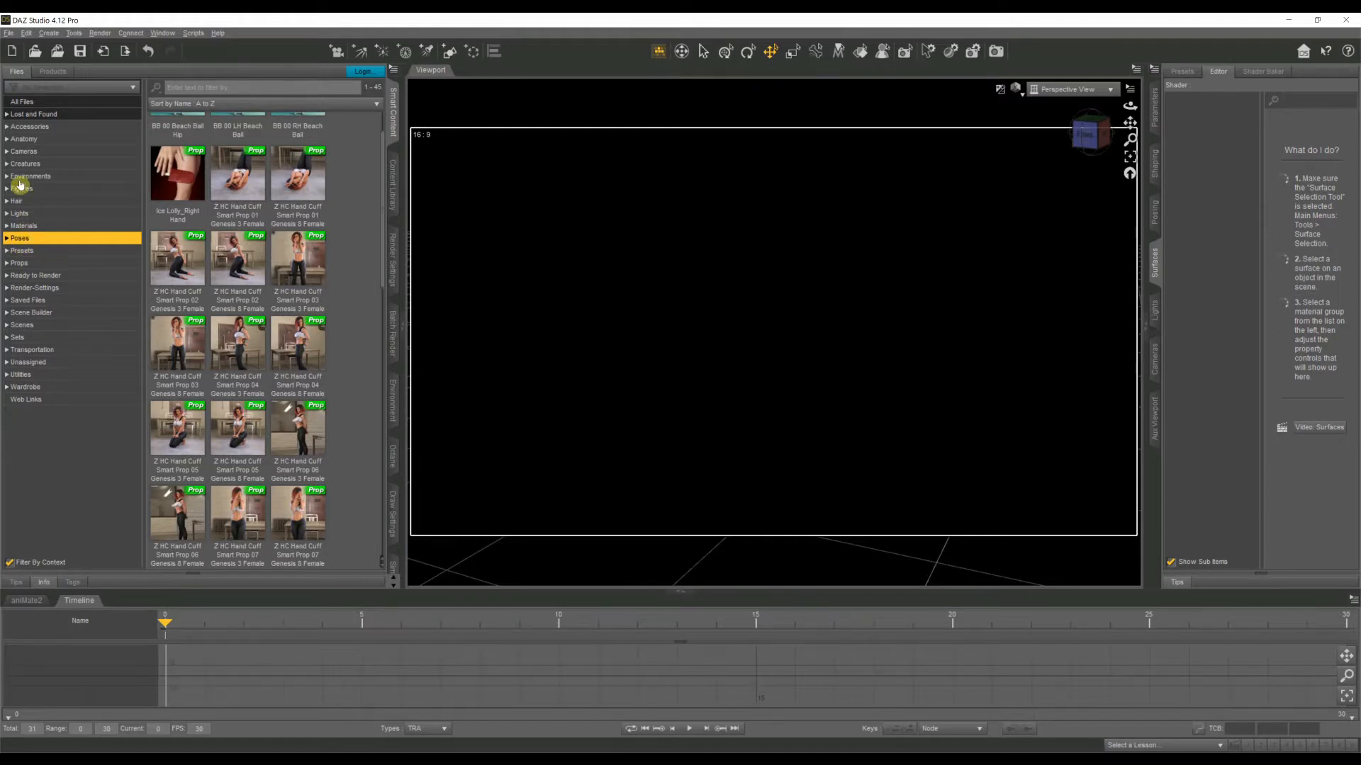
click(22, 189)
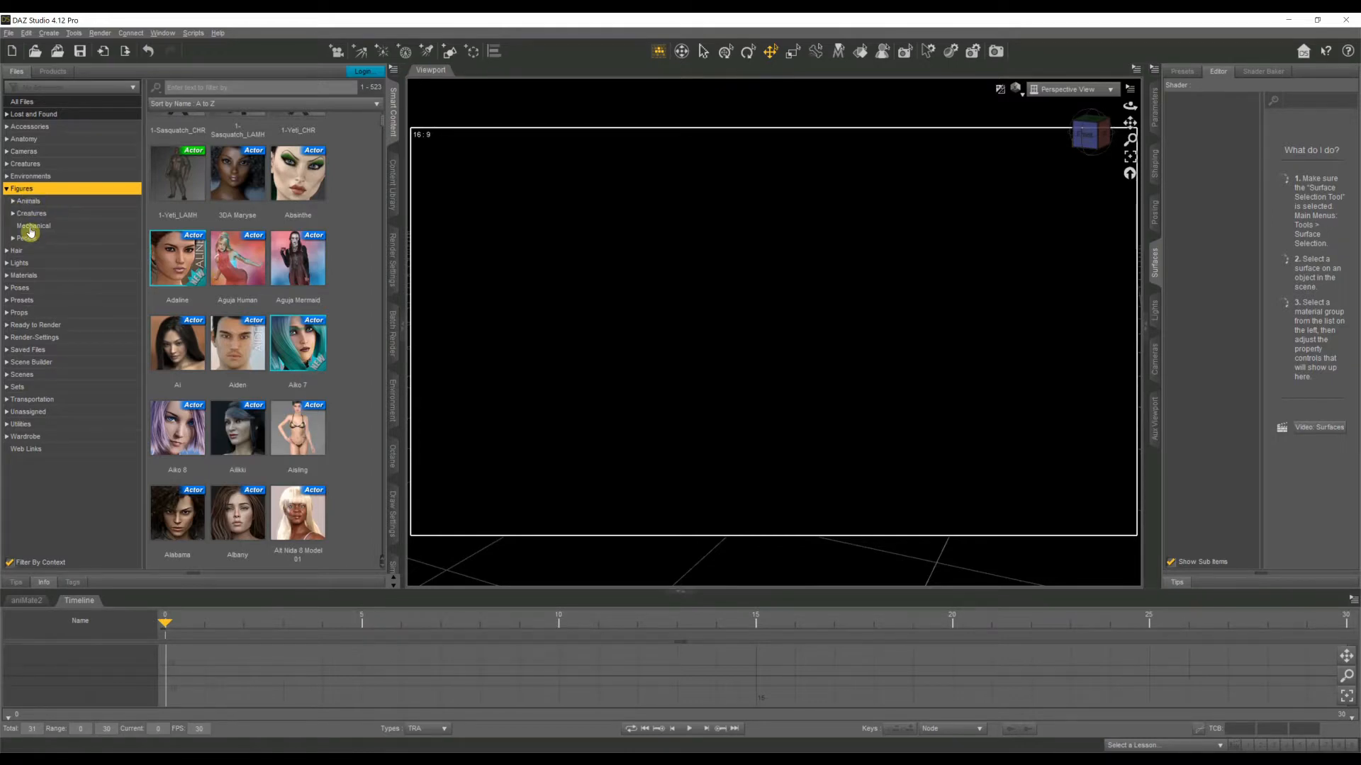
click(26, 238)
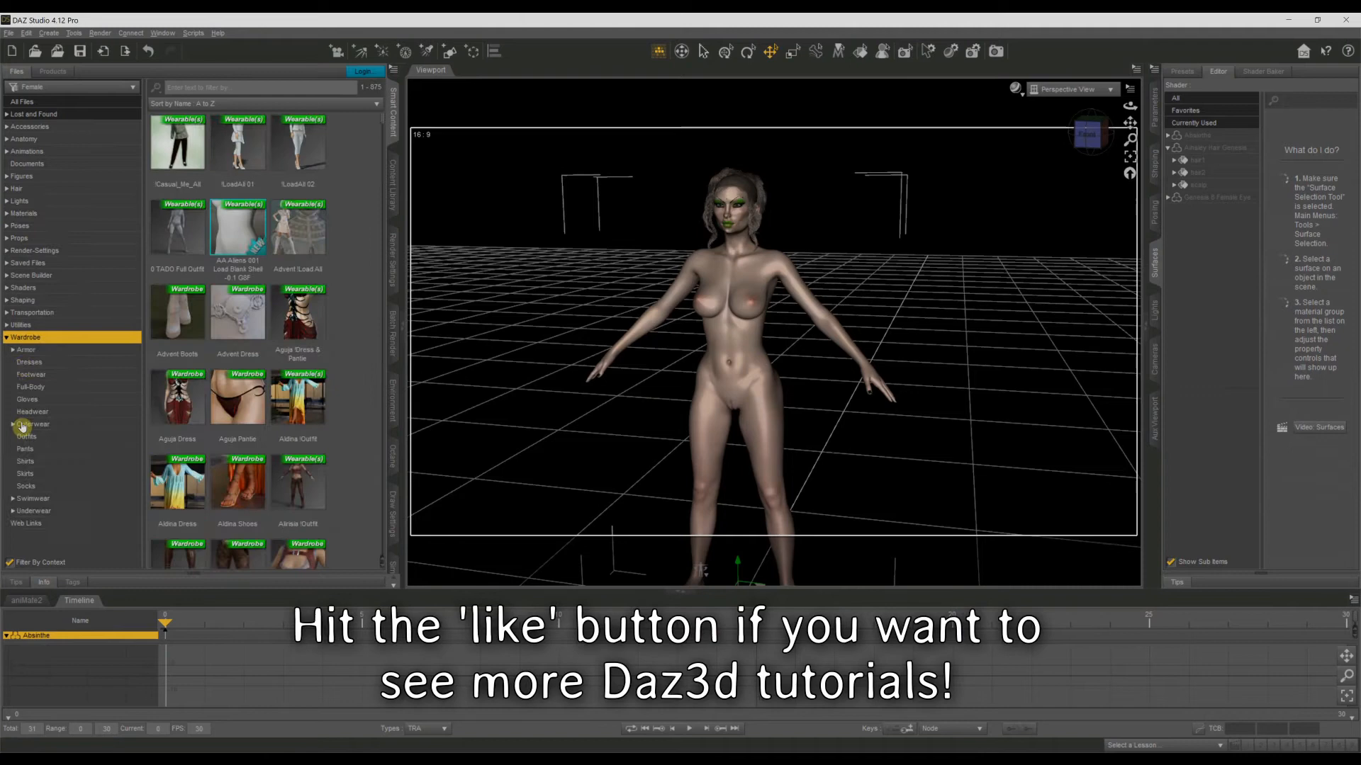
Browse the Wardrobe category for the corset top, pants and boots outfit
click(25, 435)
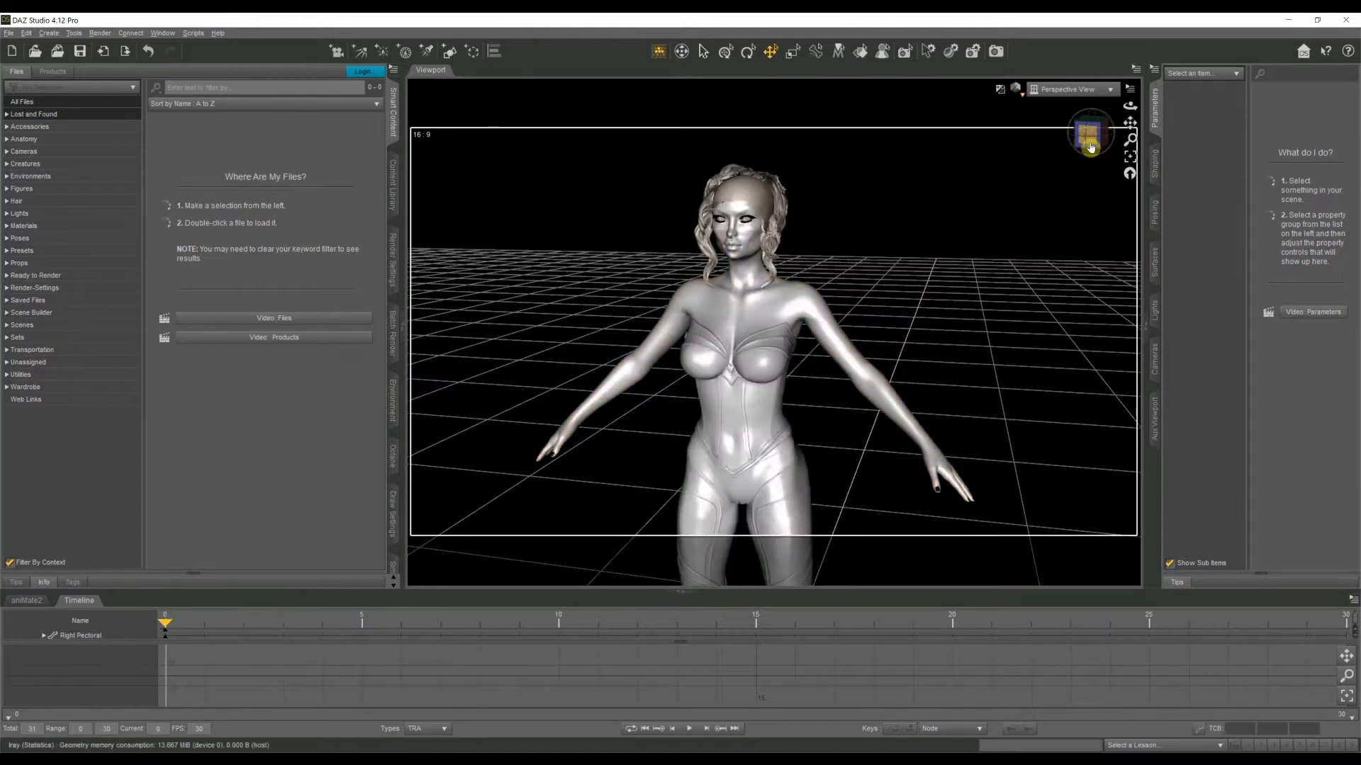
mouse_move(1090, 144)
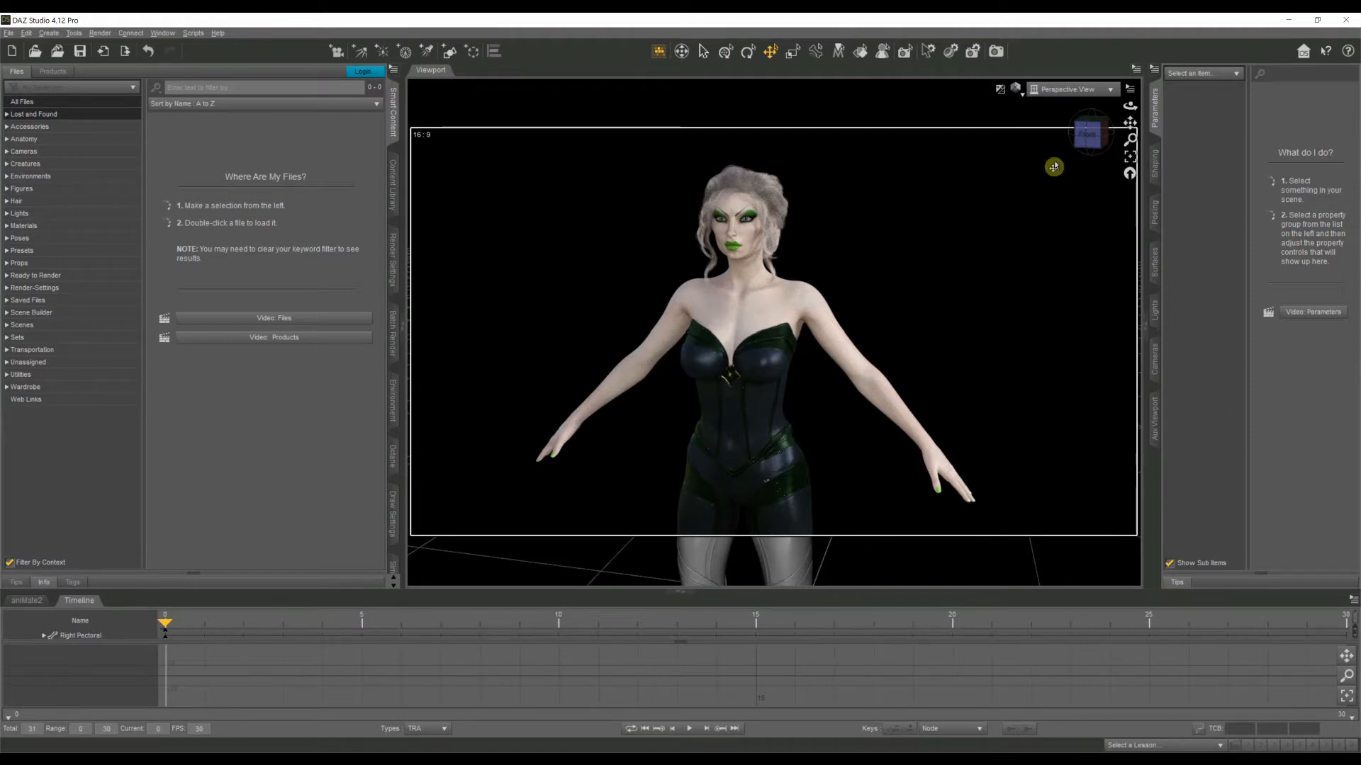
mouse_move(818, 191)
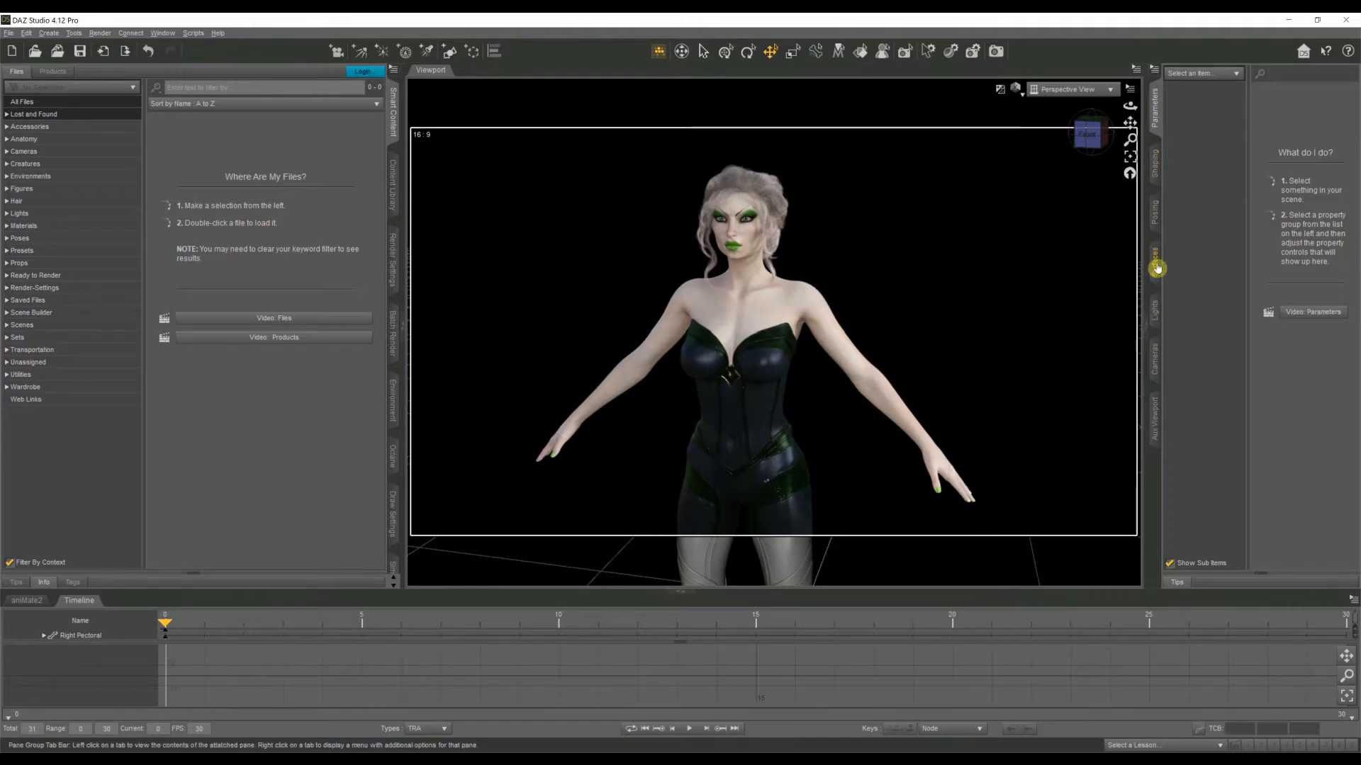
Select all of Absinthe's skin surfaces in the Surfaces pane for editing
click(1154, 261)
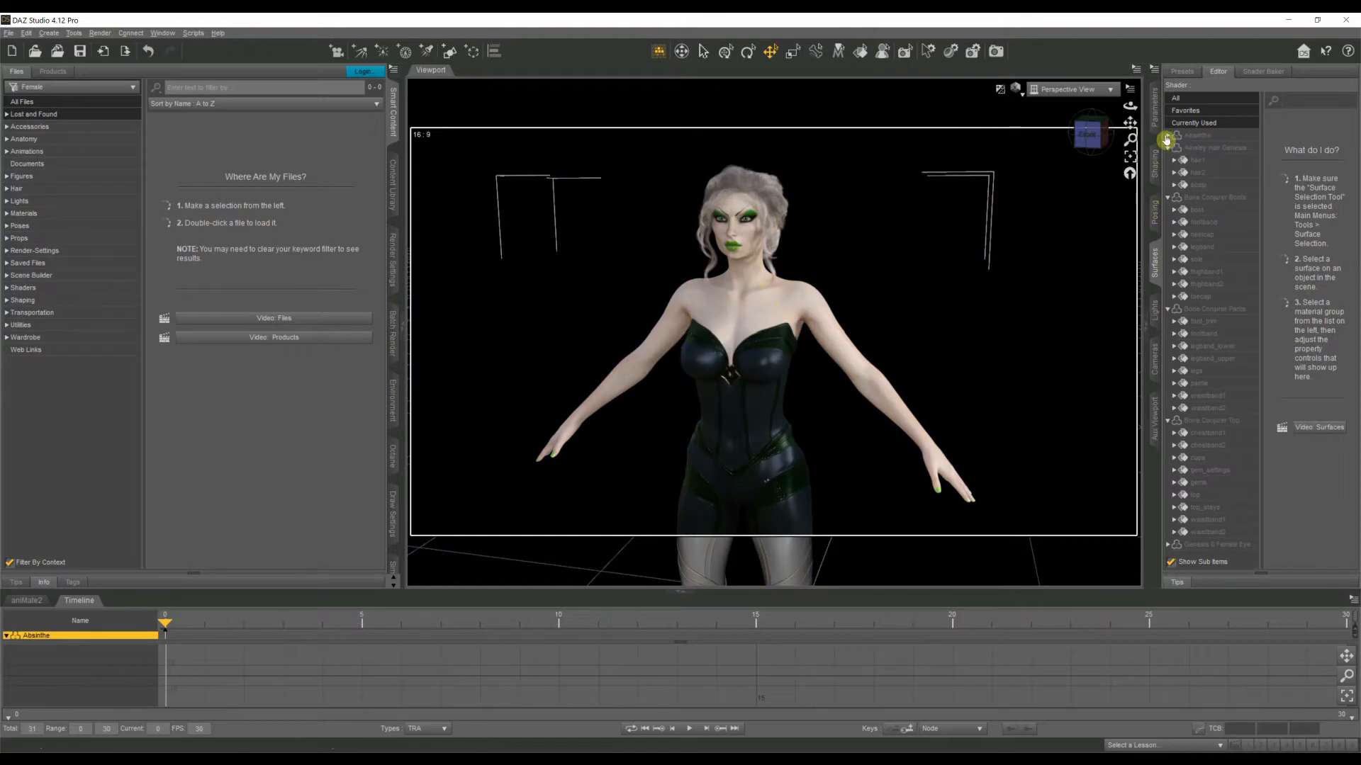
click(1213, 148)
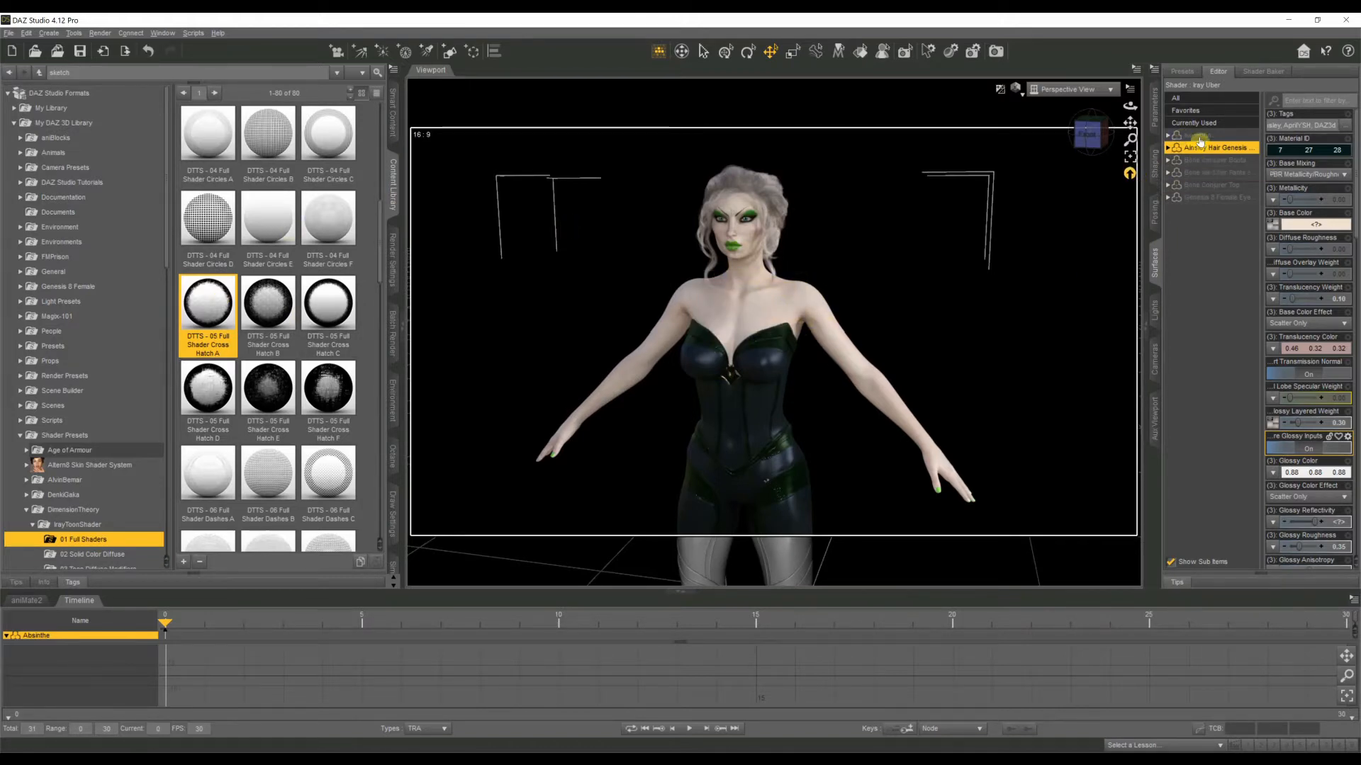
click(1196, 134)
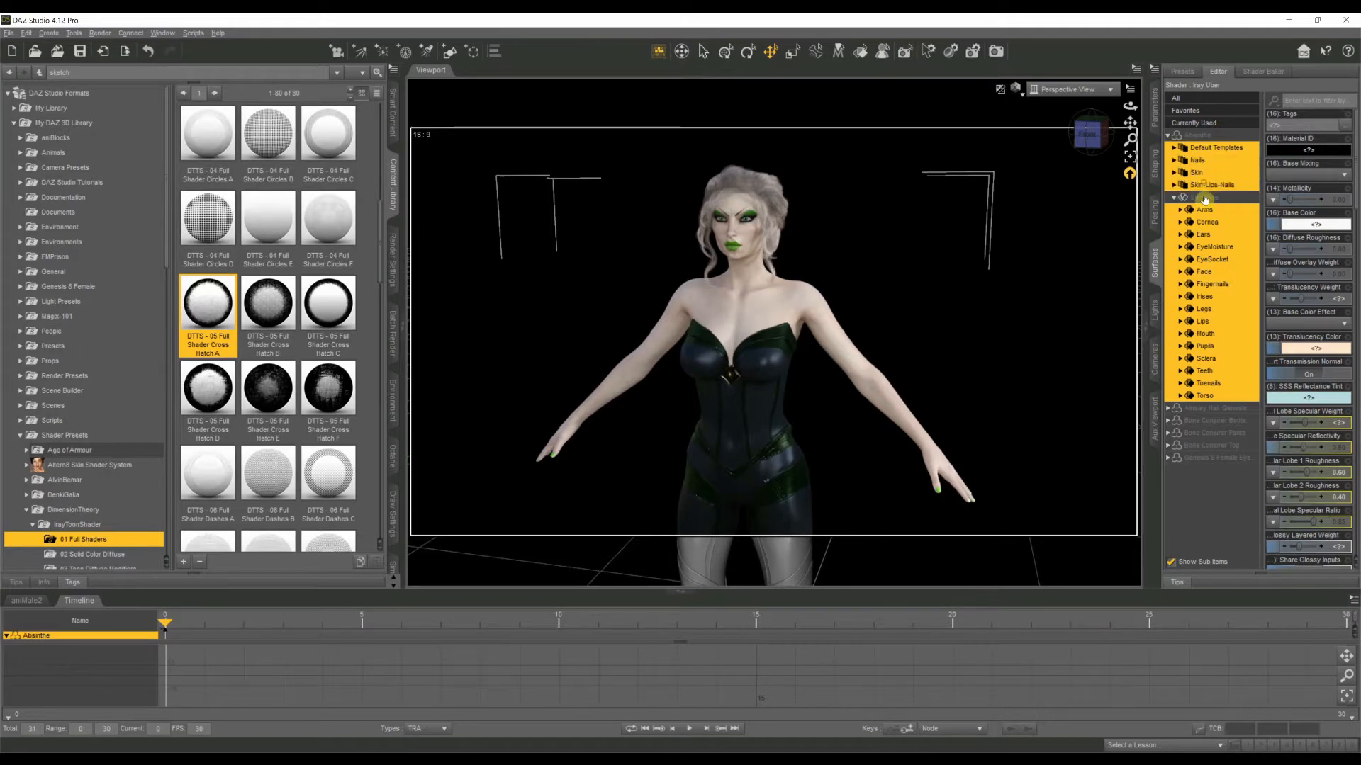
click(1205, 197)
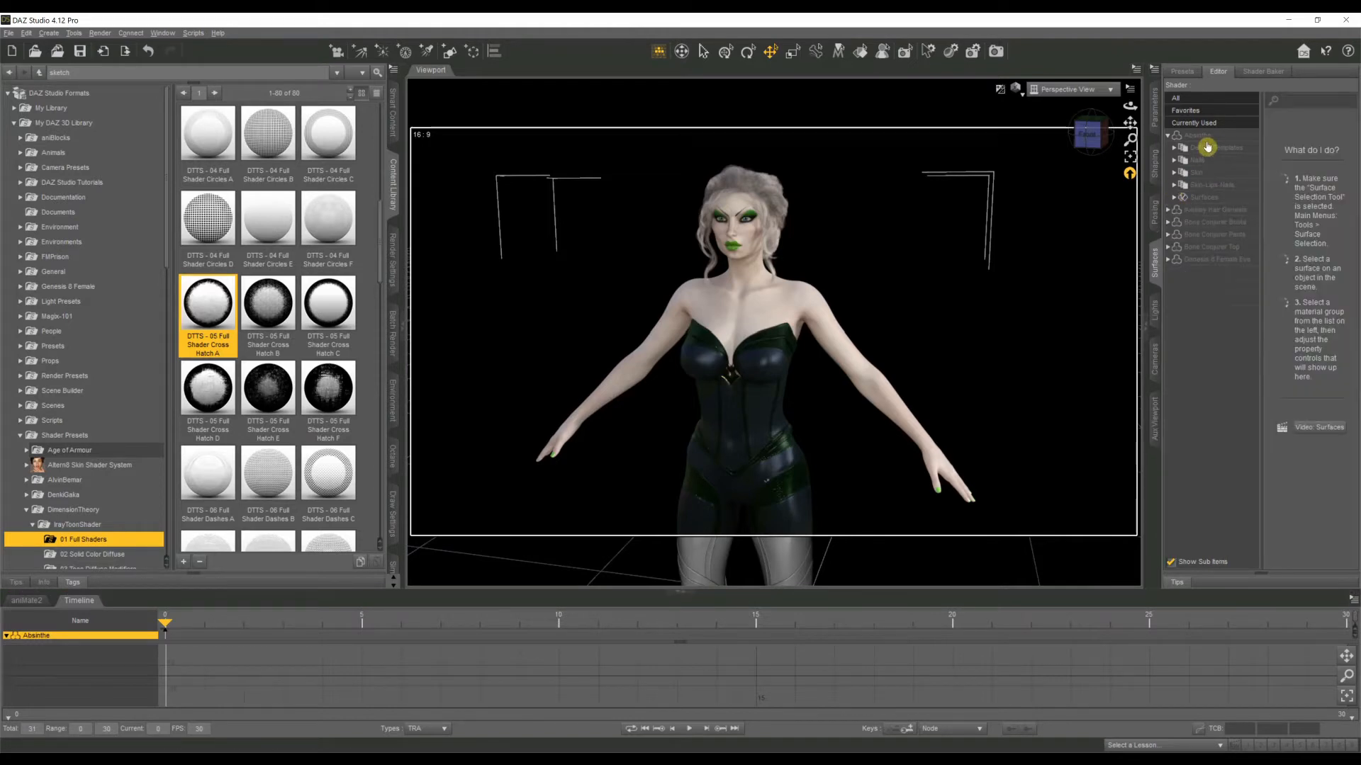
click(1200, 136)
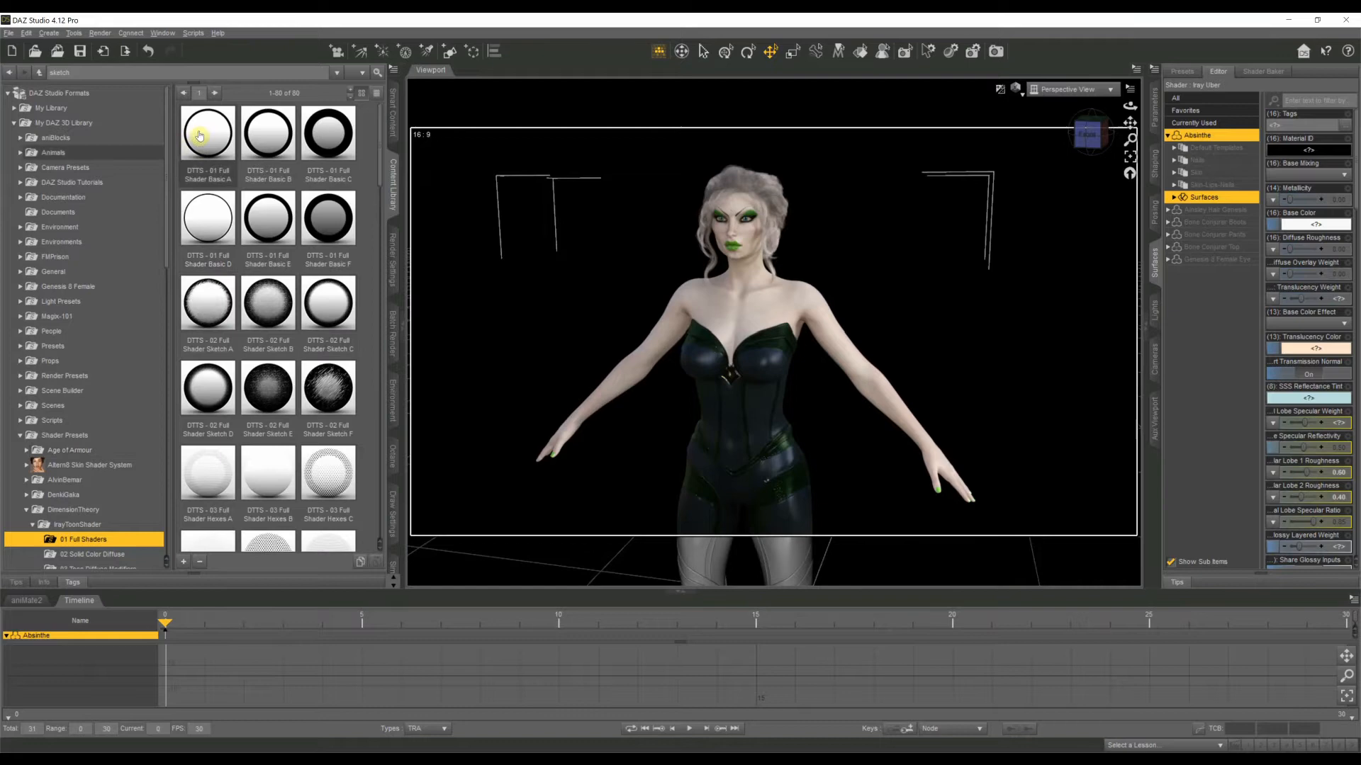
mouse_move(208, 135)
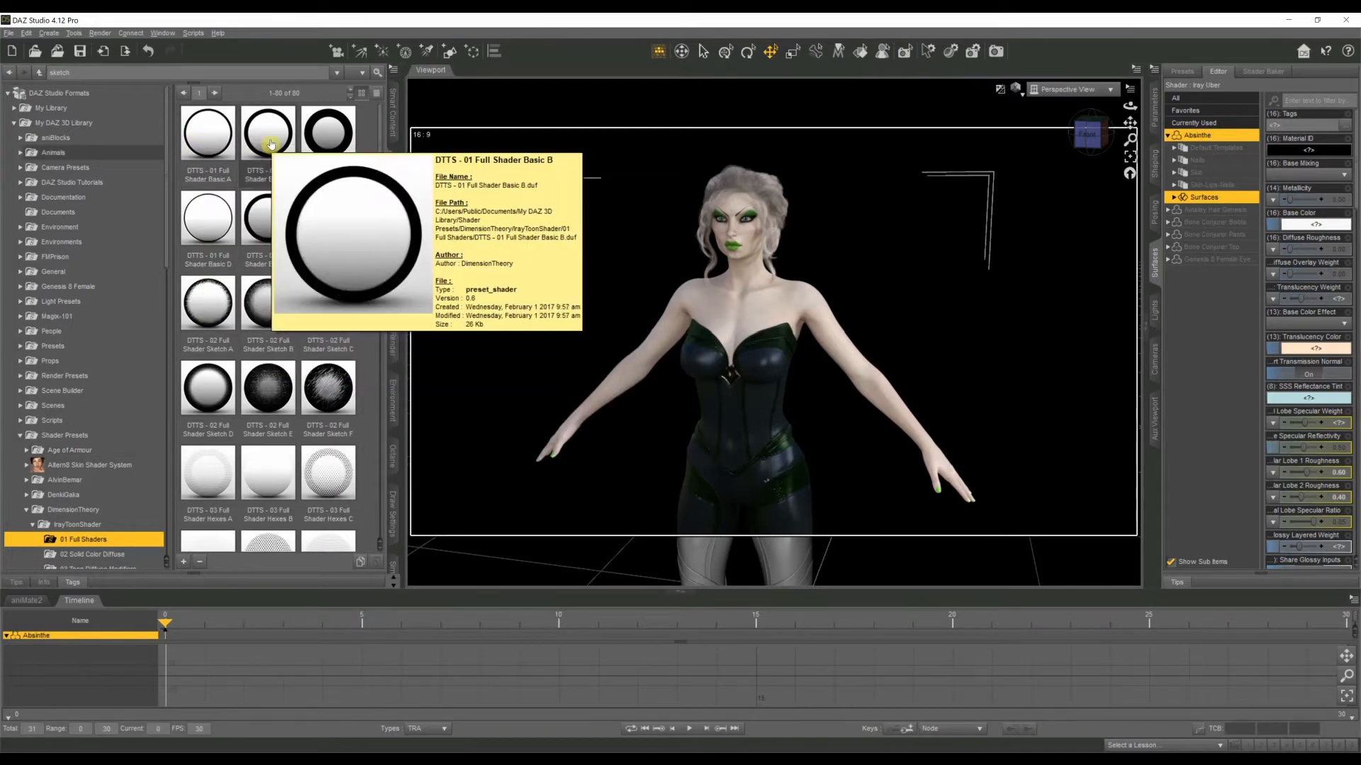
mouse_move(205, 132)
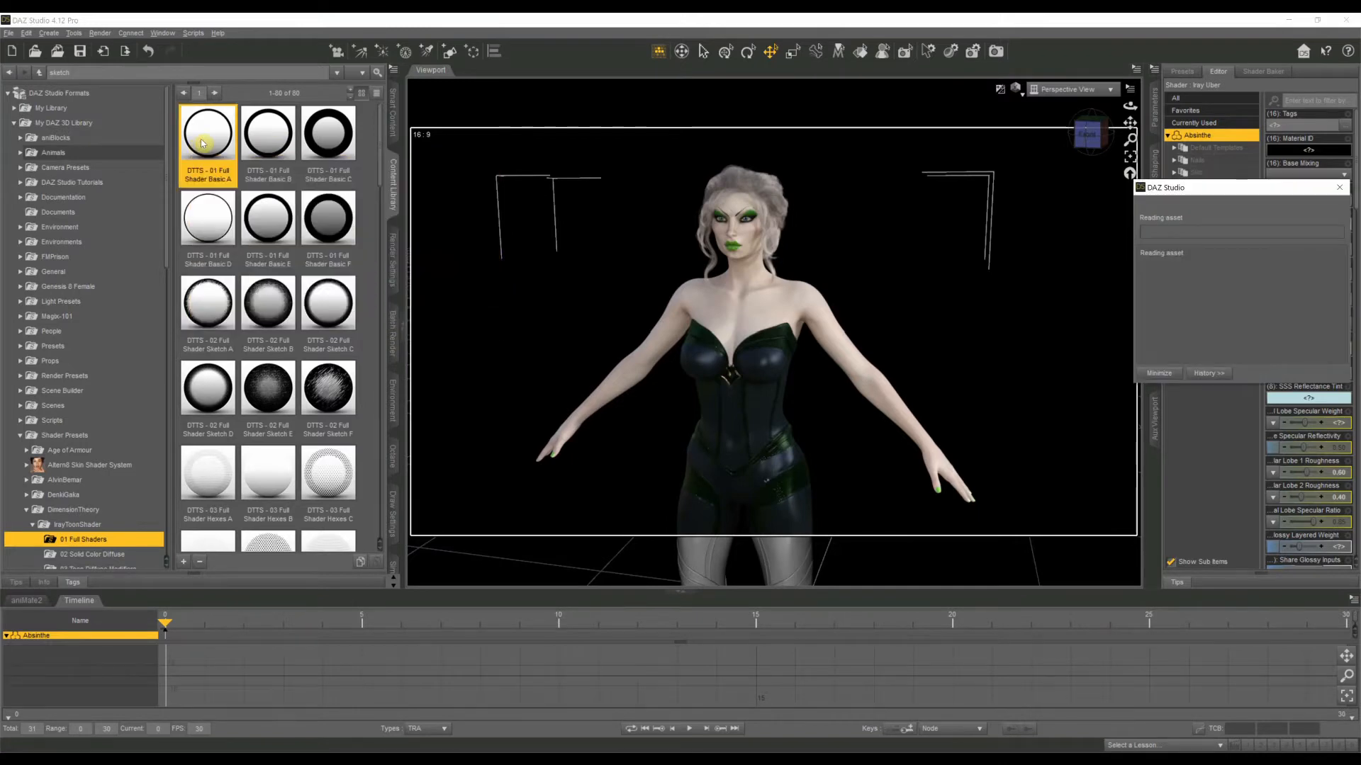
mouse_move(1213, 200)
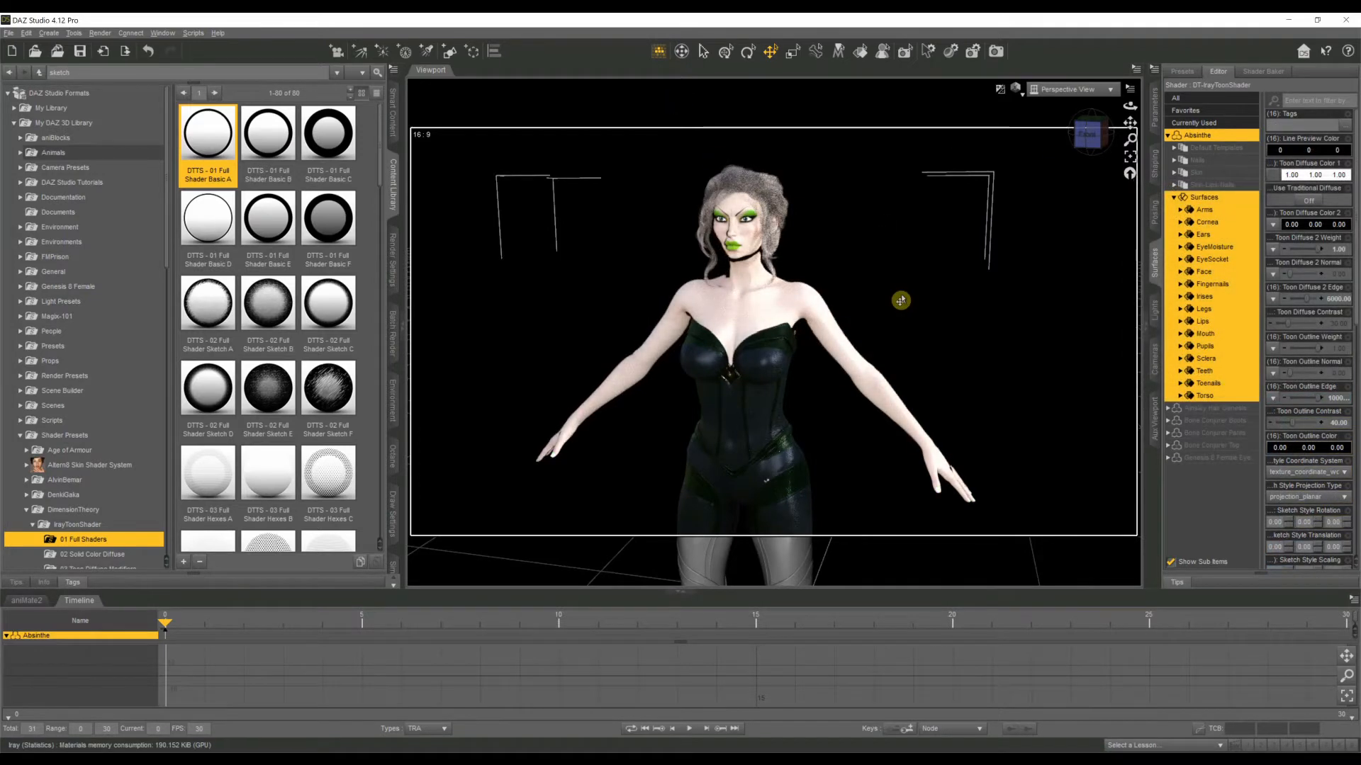
mouse_move(835, 254)
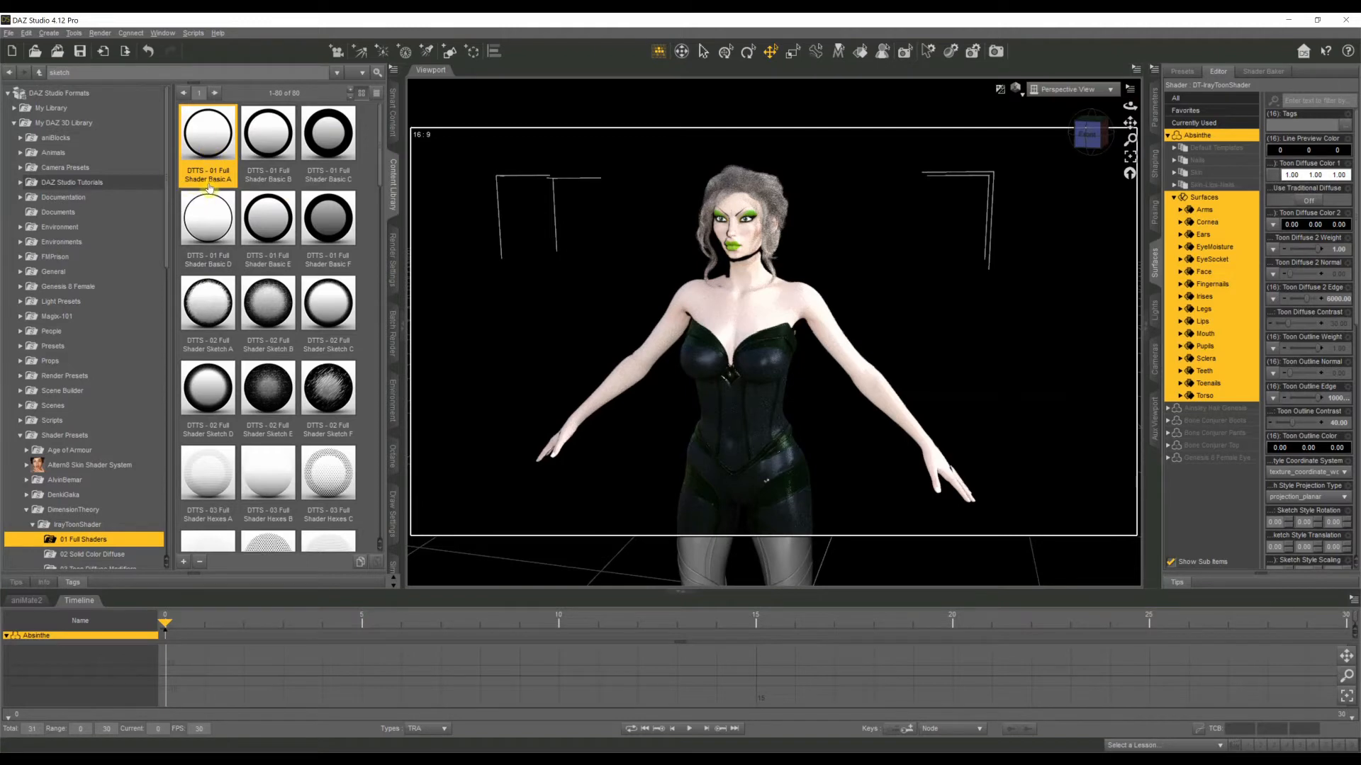
mouse_move(199, 292)
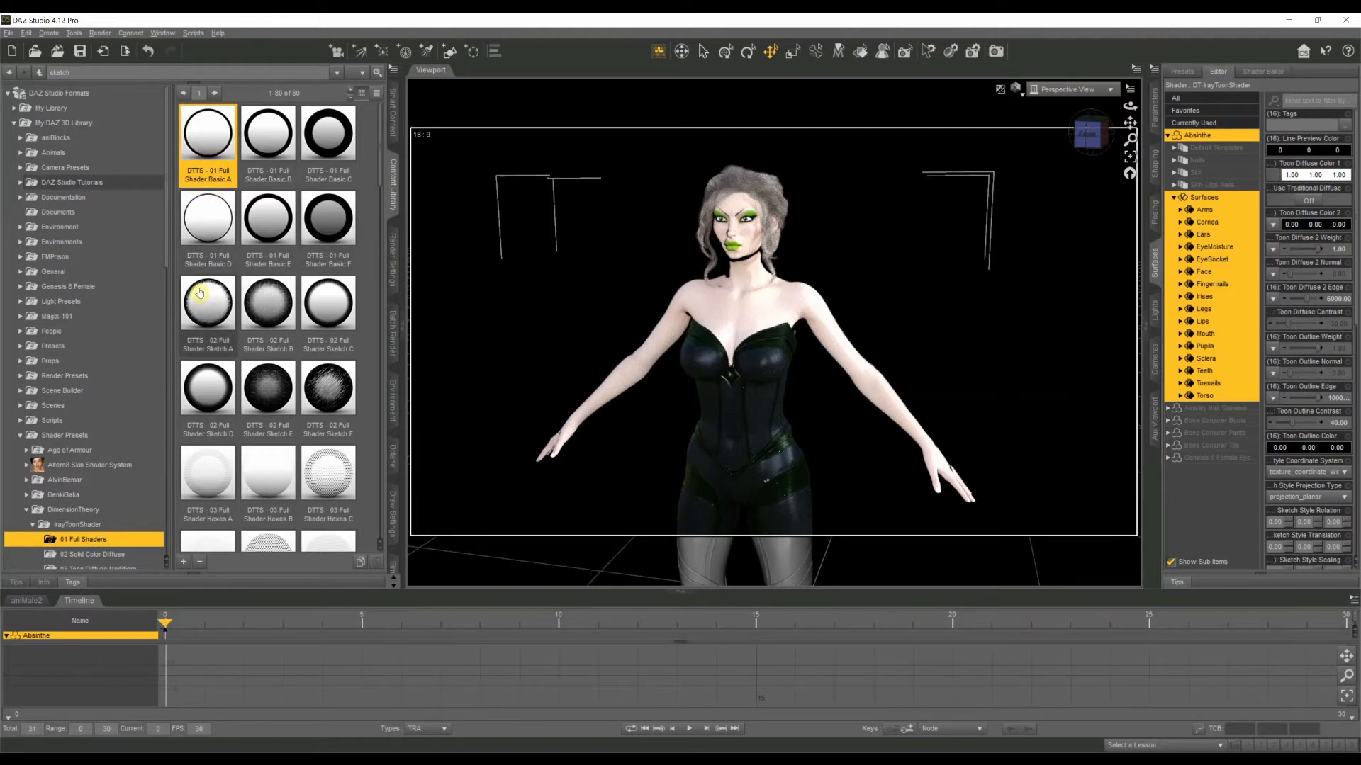
mouse_move(207, 303)
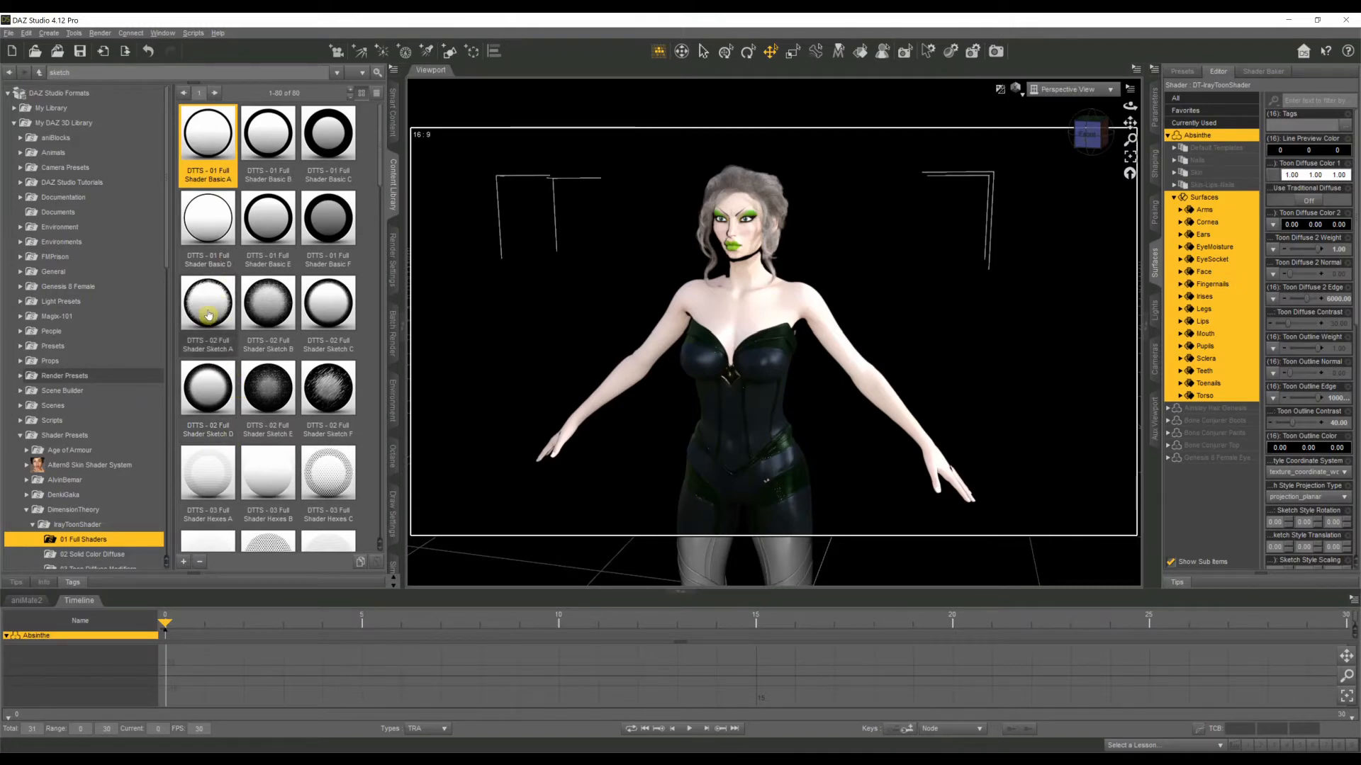
Apply the Sketch A preset, then the 03 Hexes hex-dot presets to the skin for a stippled look
double_click(207, 304)
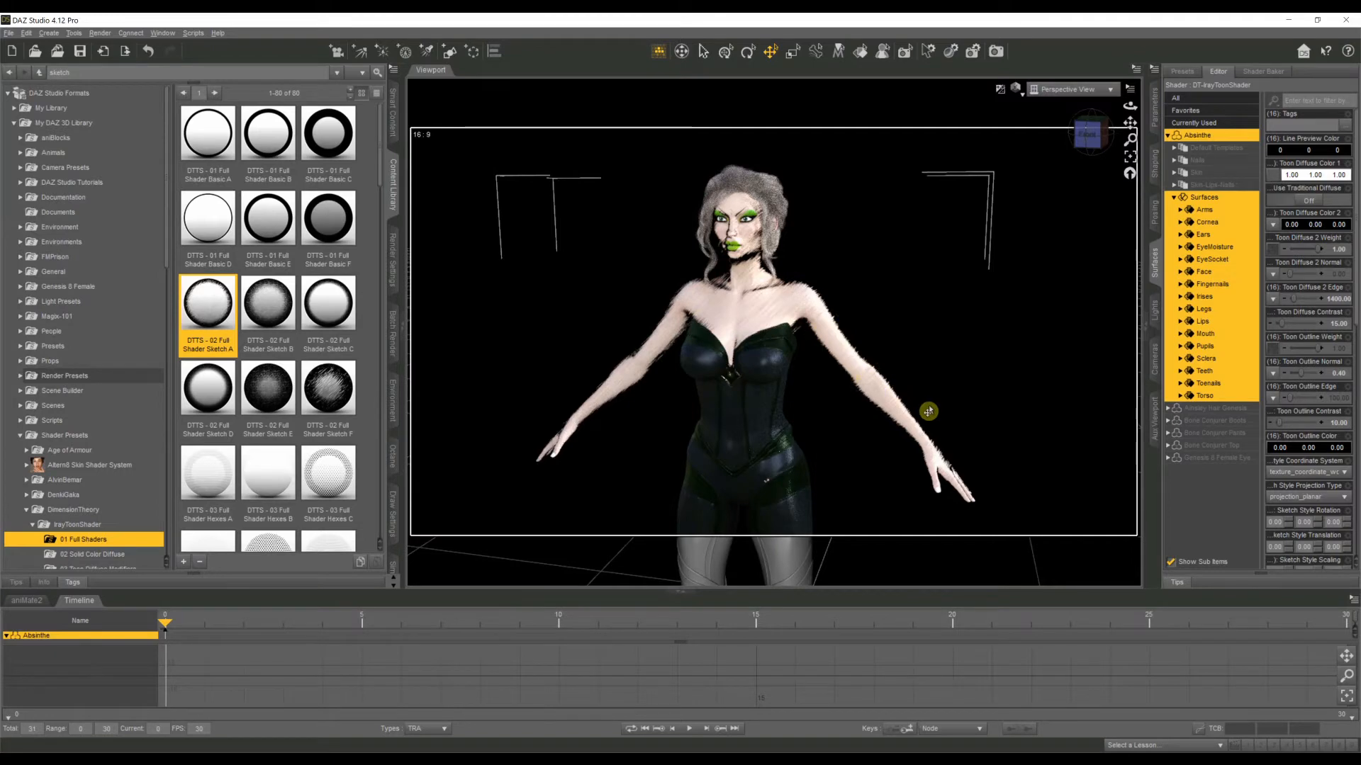
scroll(down, 3)
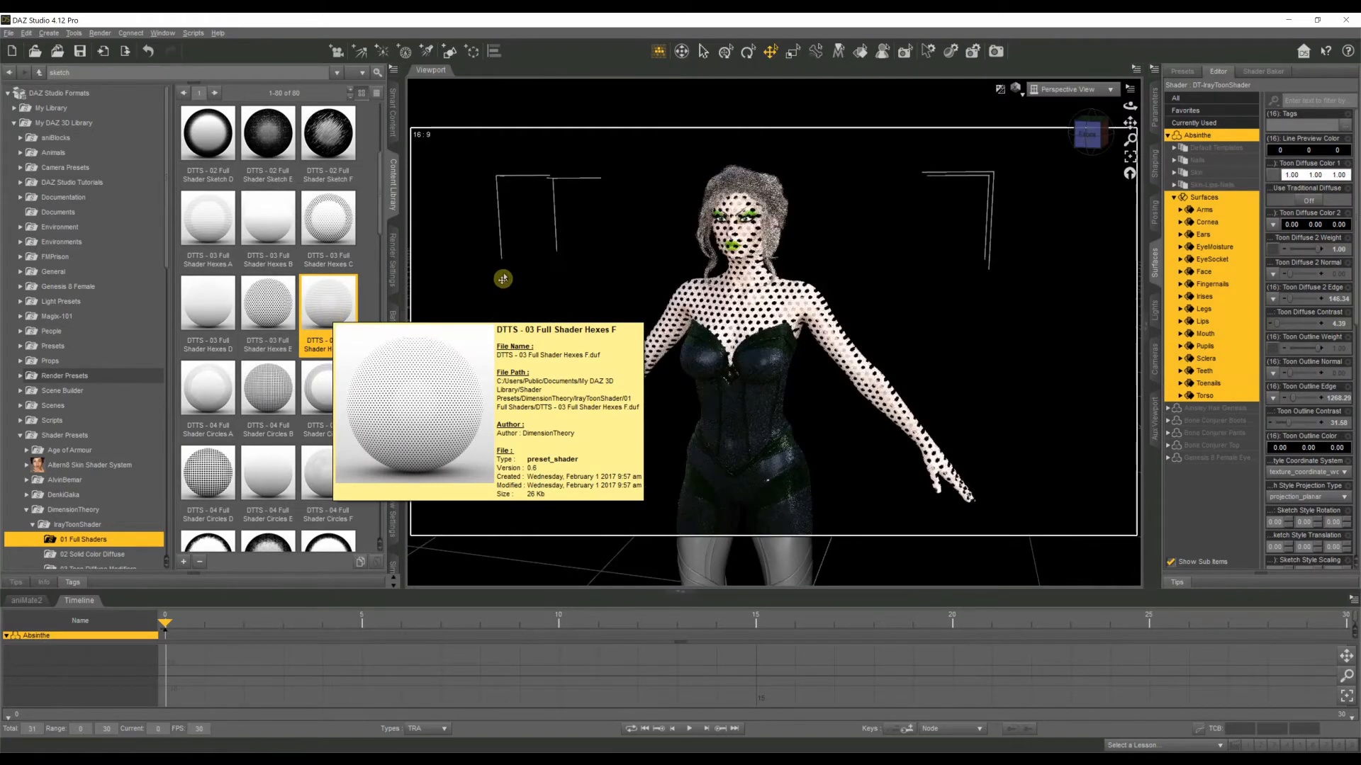
click(207, 303)
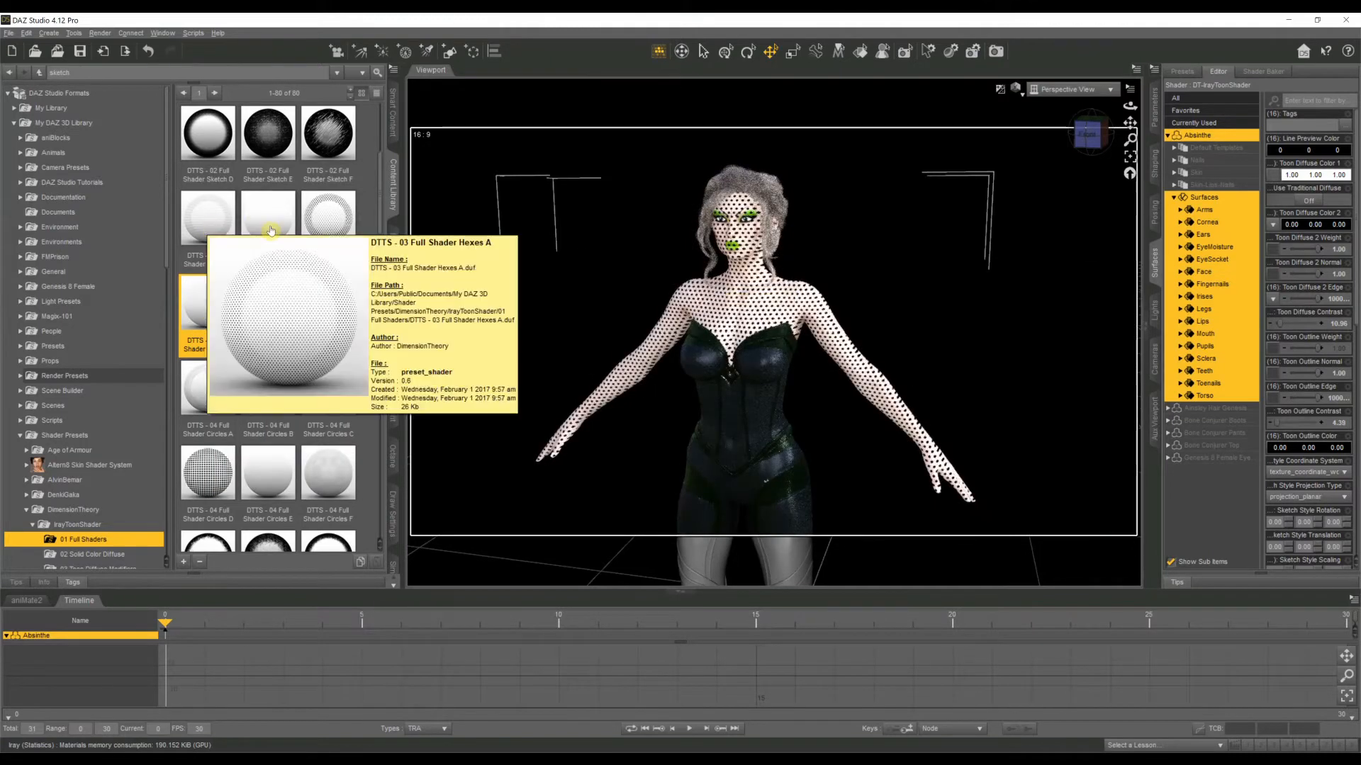
double_click(267, 217)
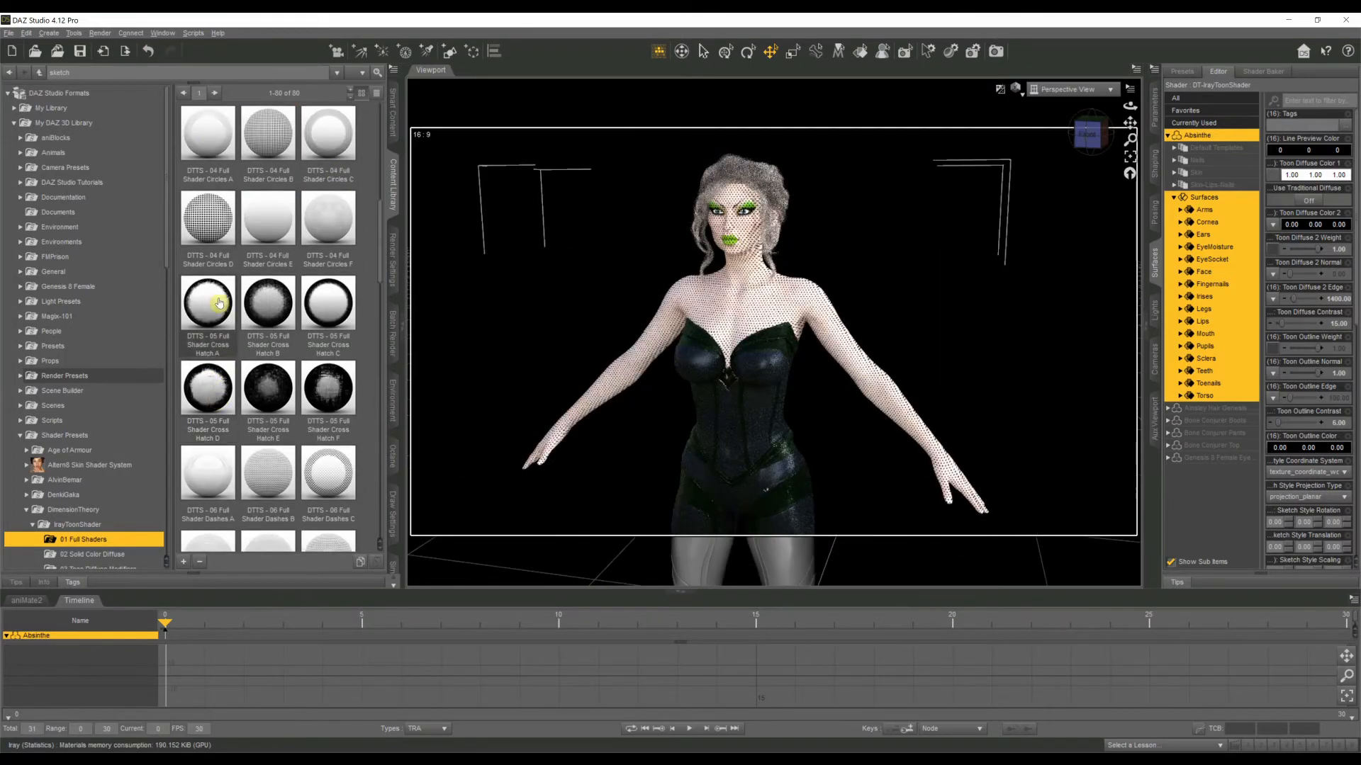
Apply the DTTS - 05 Full Shader Cross Hatch A preset to the selected skin surfaces
click(207, 304)
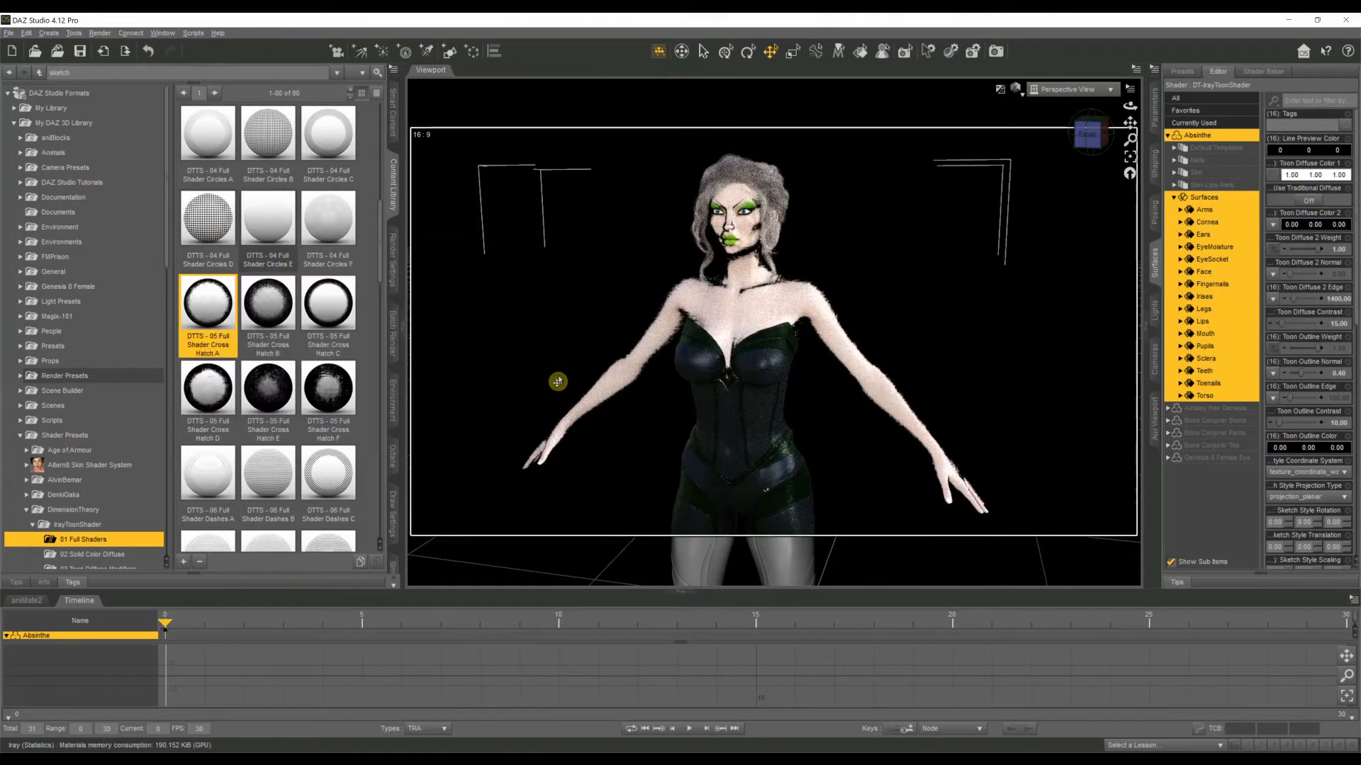
click(895, 401)
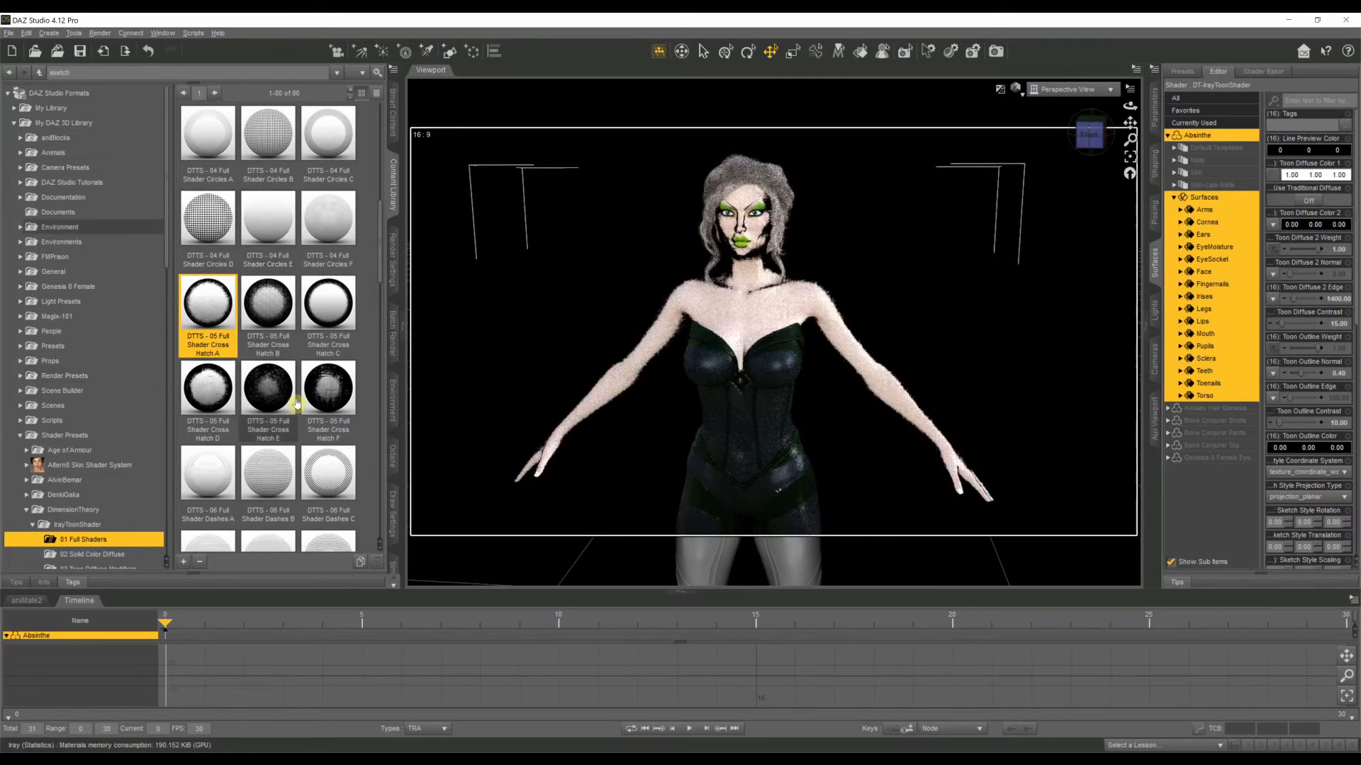
click(751, 322)
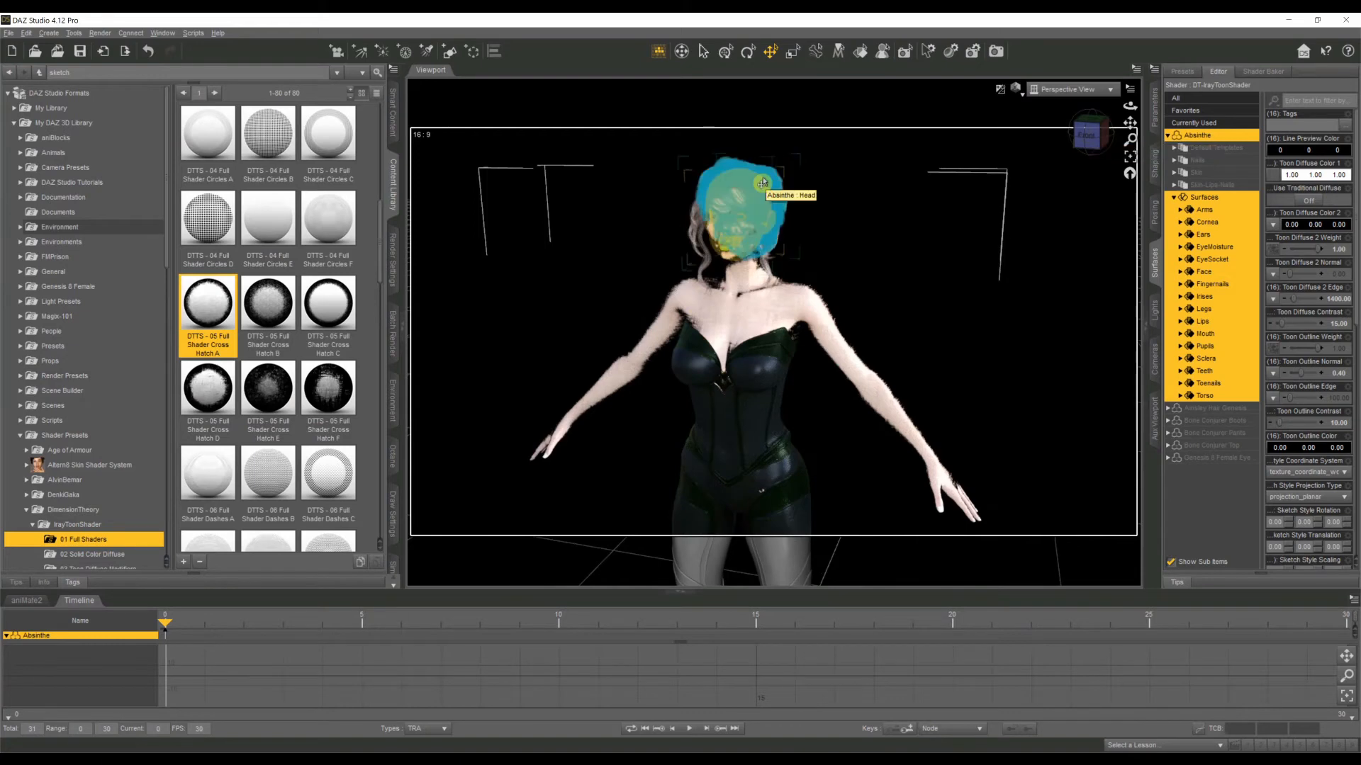
Select the Ainsley hair and apply the DTTS - 01 Full Shader Basic A preset to it
right_click(762, 181)
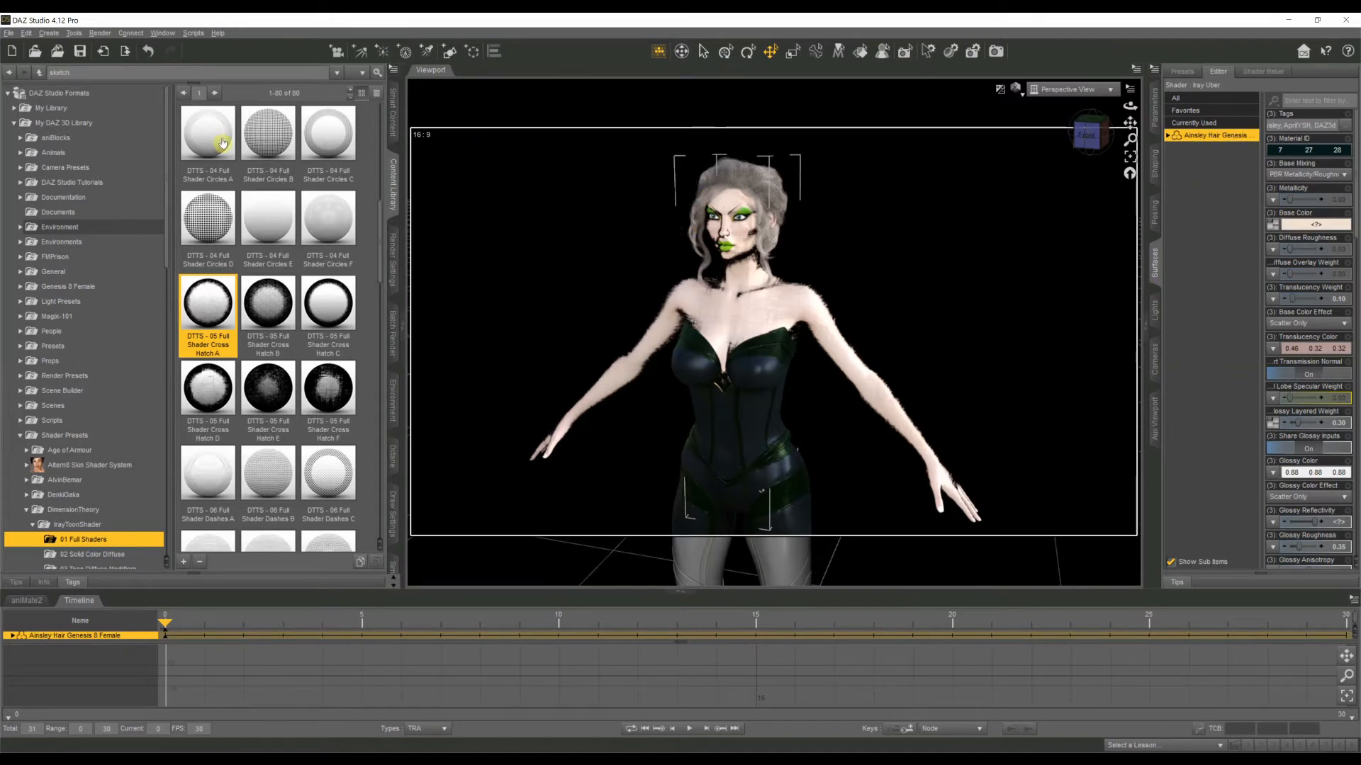
mouse_move(206, 132)
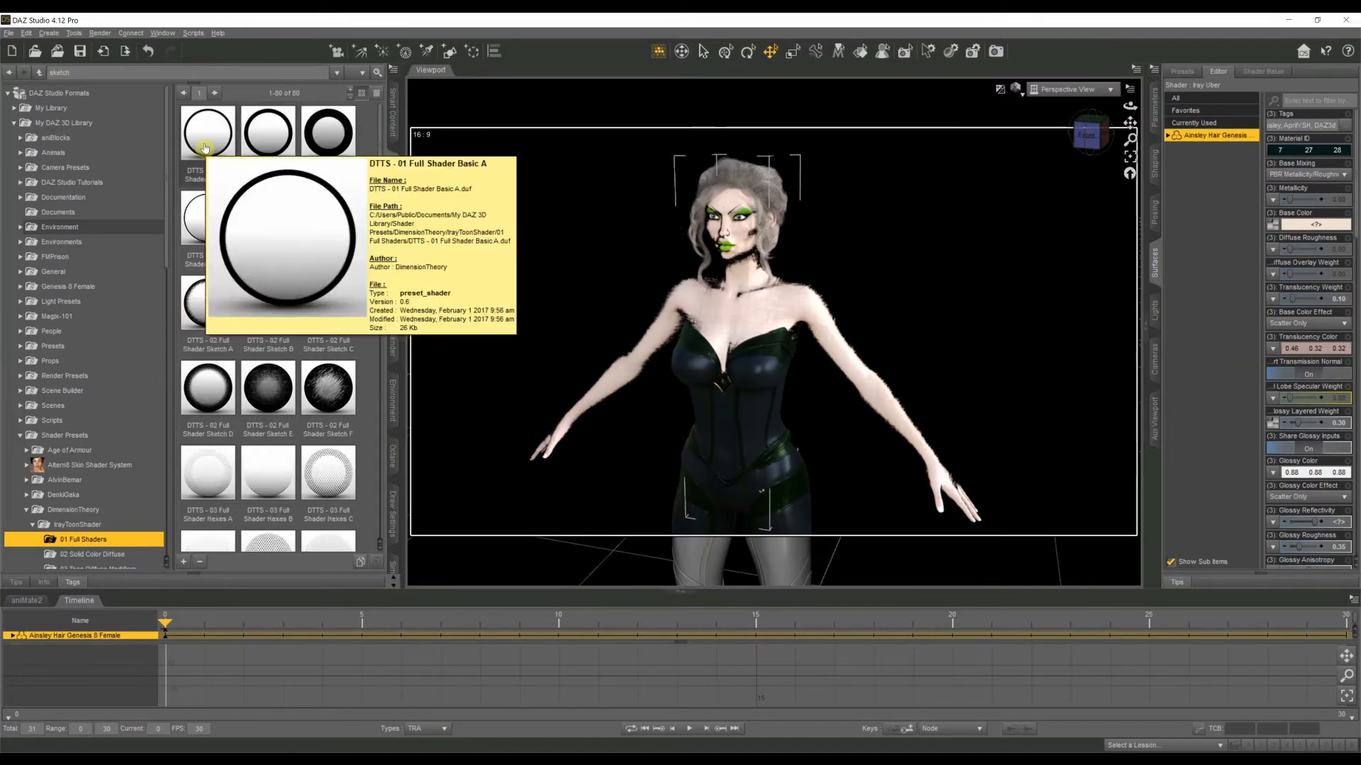
double_click(207, 131)
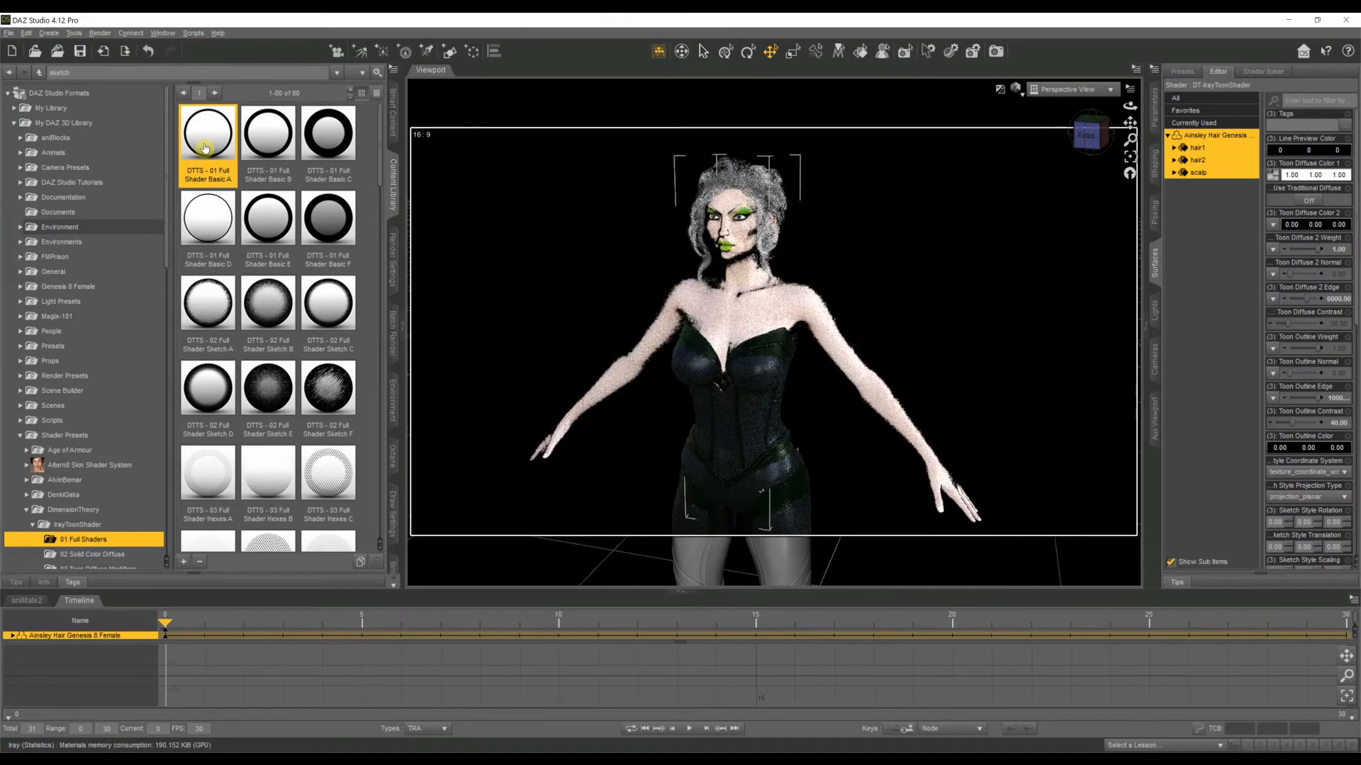
scroll(down, 3)
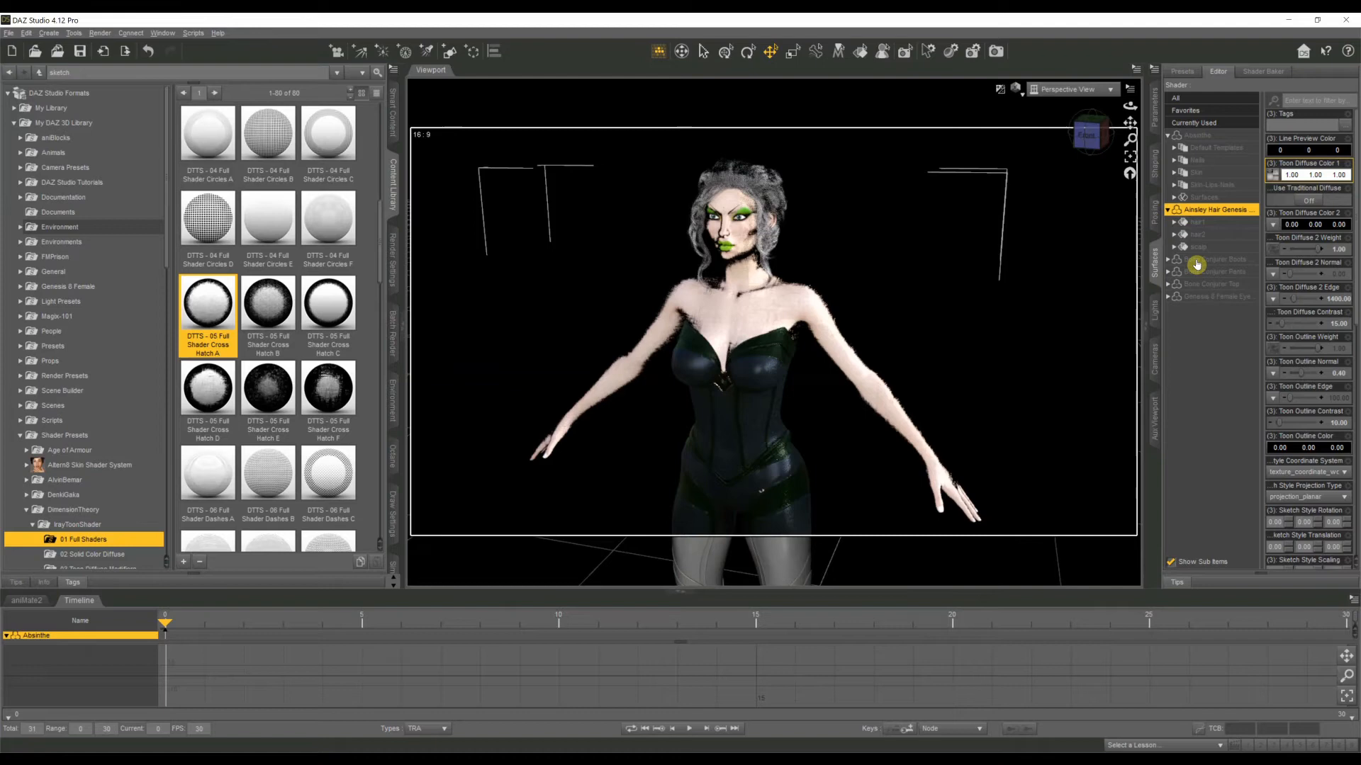
Select the Bone Conjurer Boots, Pants and Top surfaces together in the Surfaces pane
click(1210, 259)
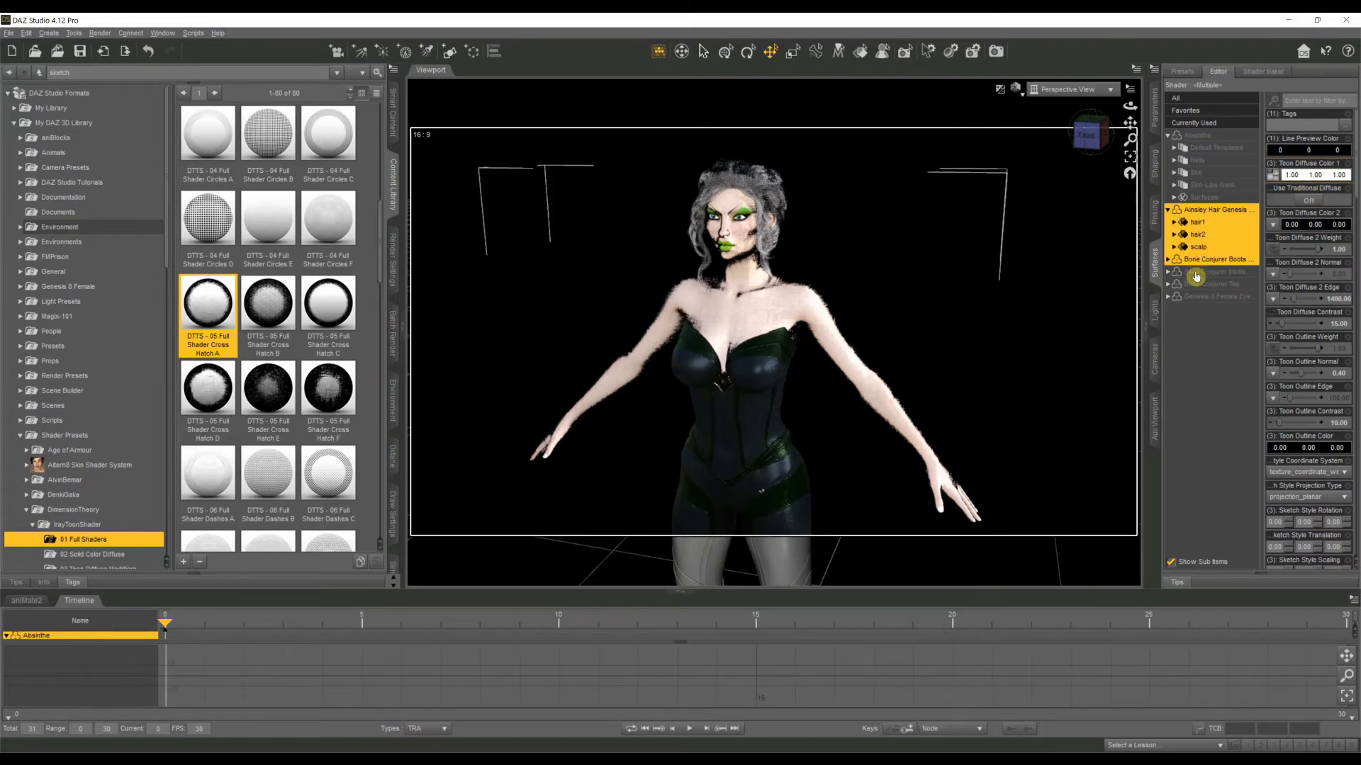
click(1219, 259)
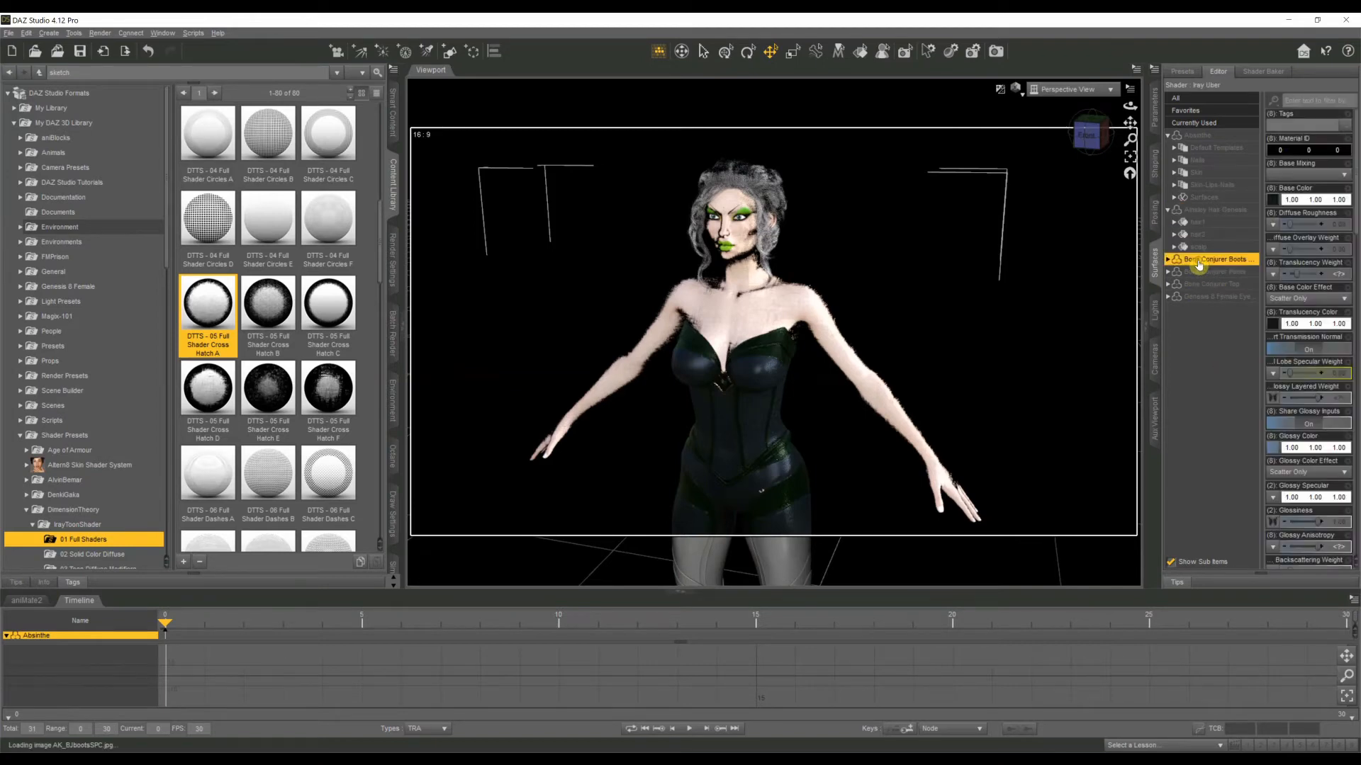
click(1211, 271)
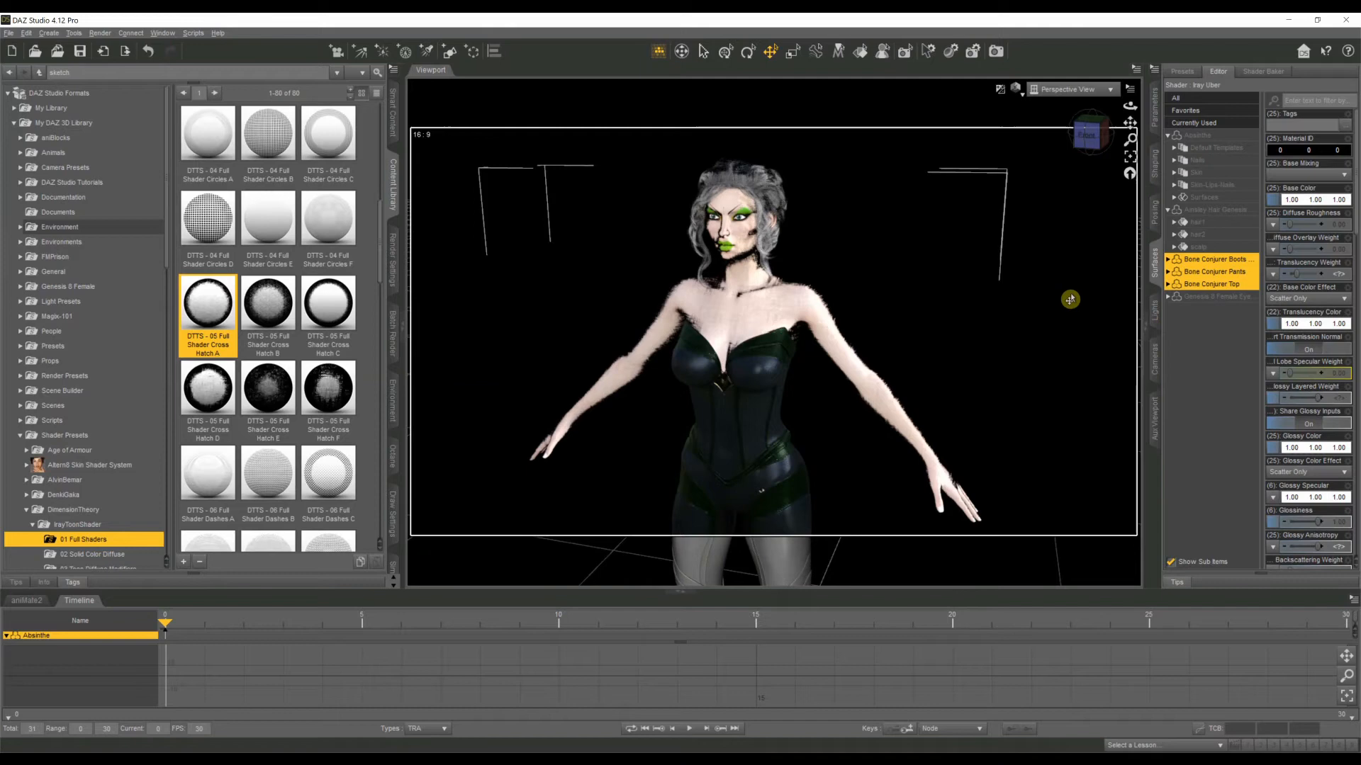
mouse_move(903, 245)
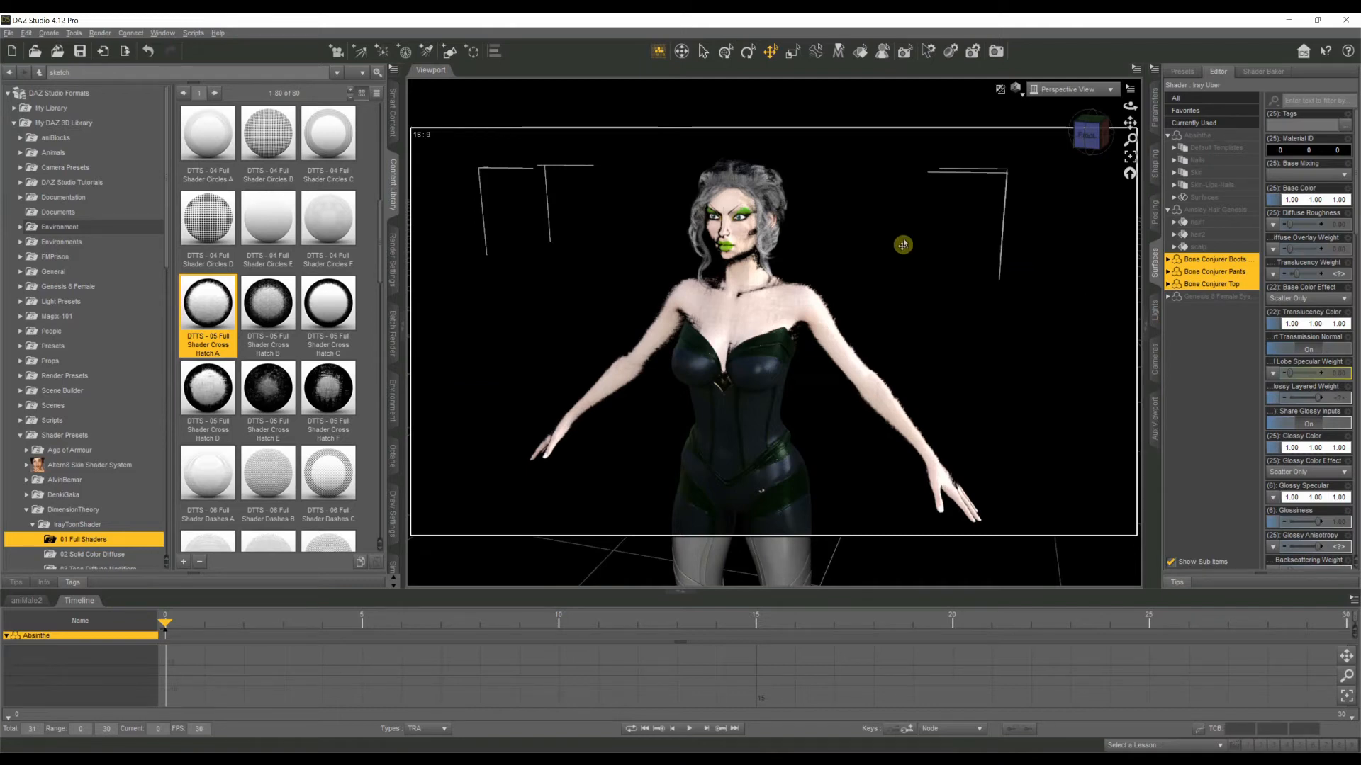
mouse_move(1040, 307)
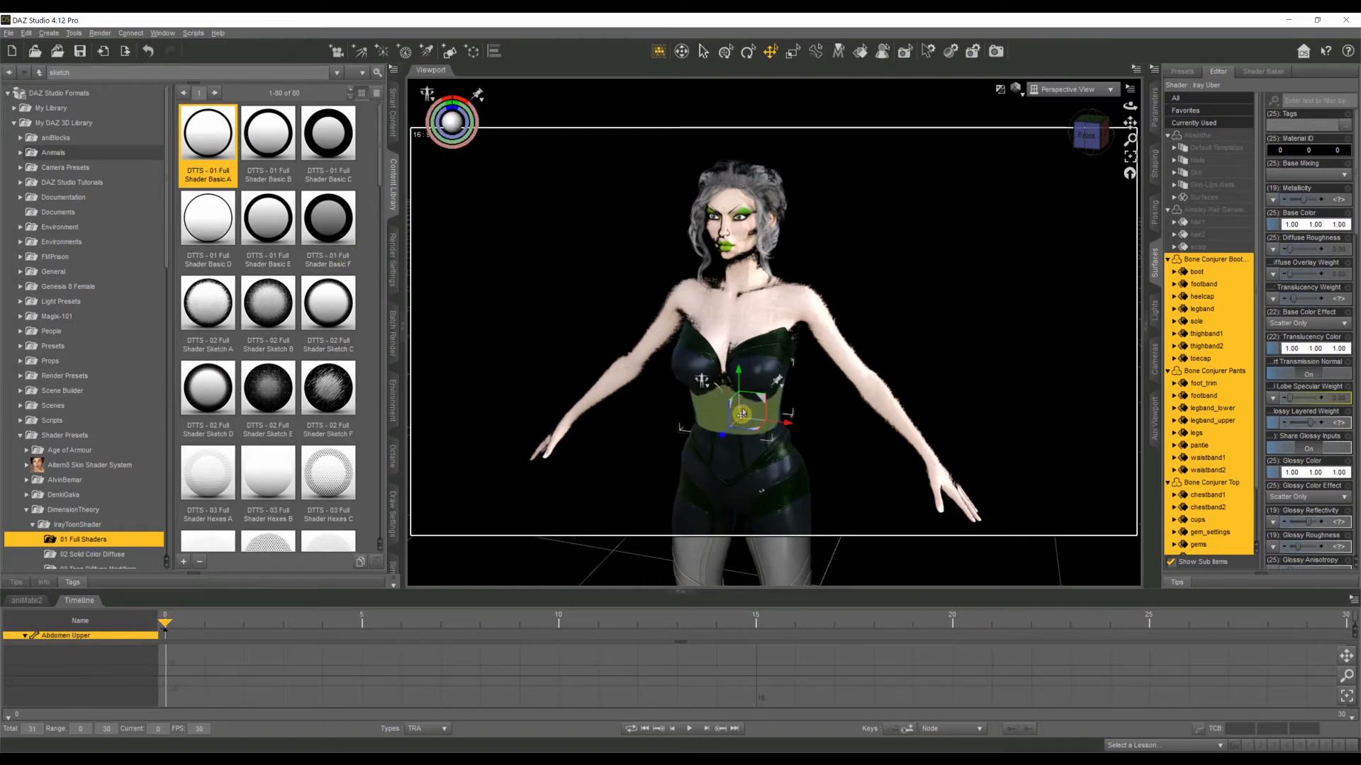
Select the Bone Conjurer Top and apply the DTTS - 01 Full Shader Basic A preset
right_click(741, 412)
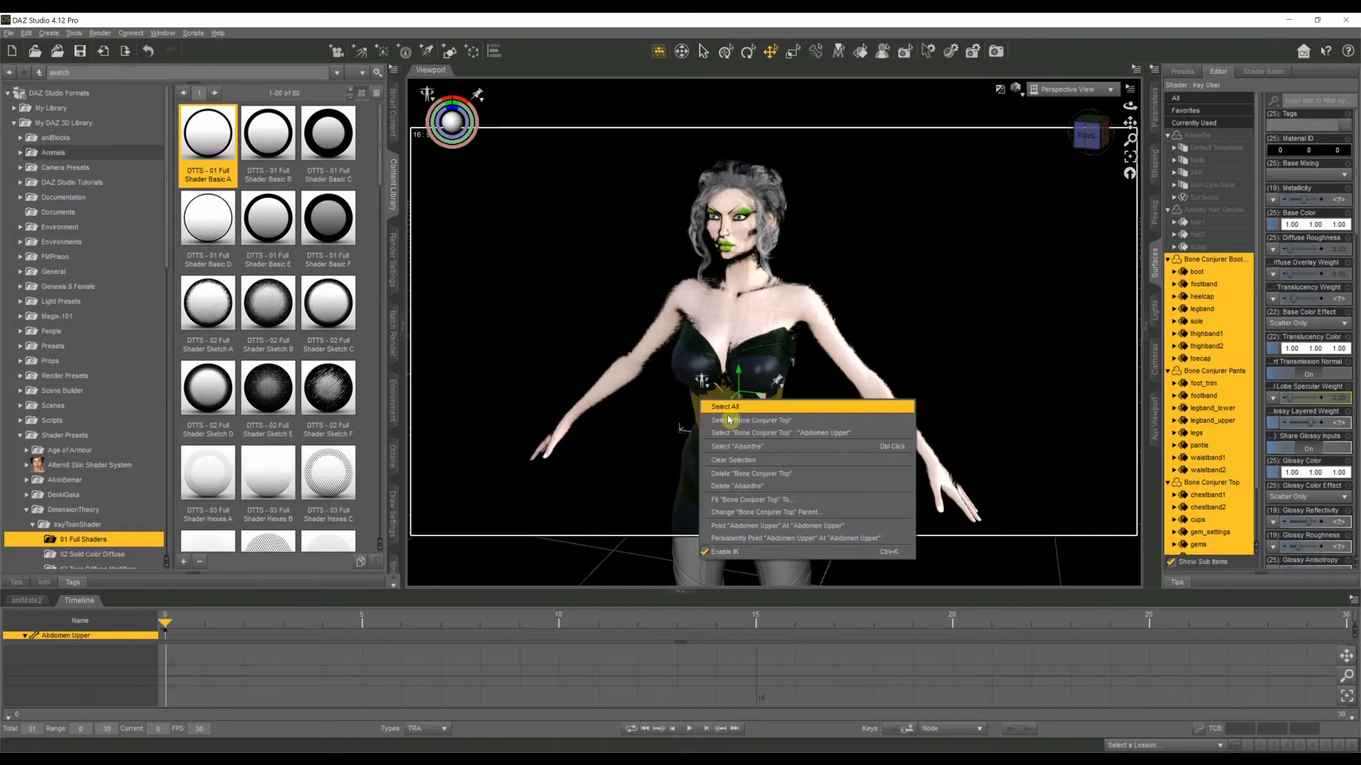
click(751, 420)
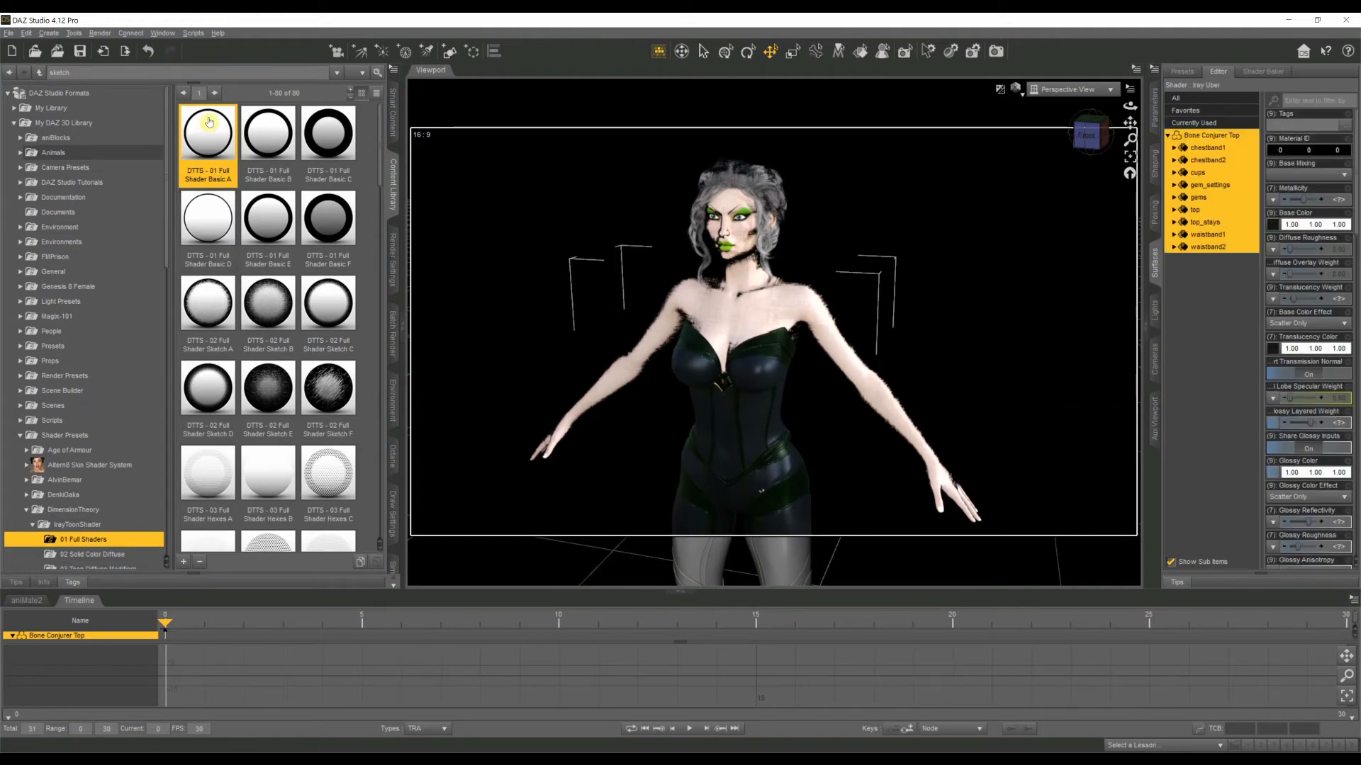
double_click(207, 132)
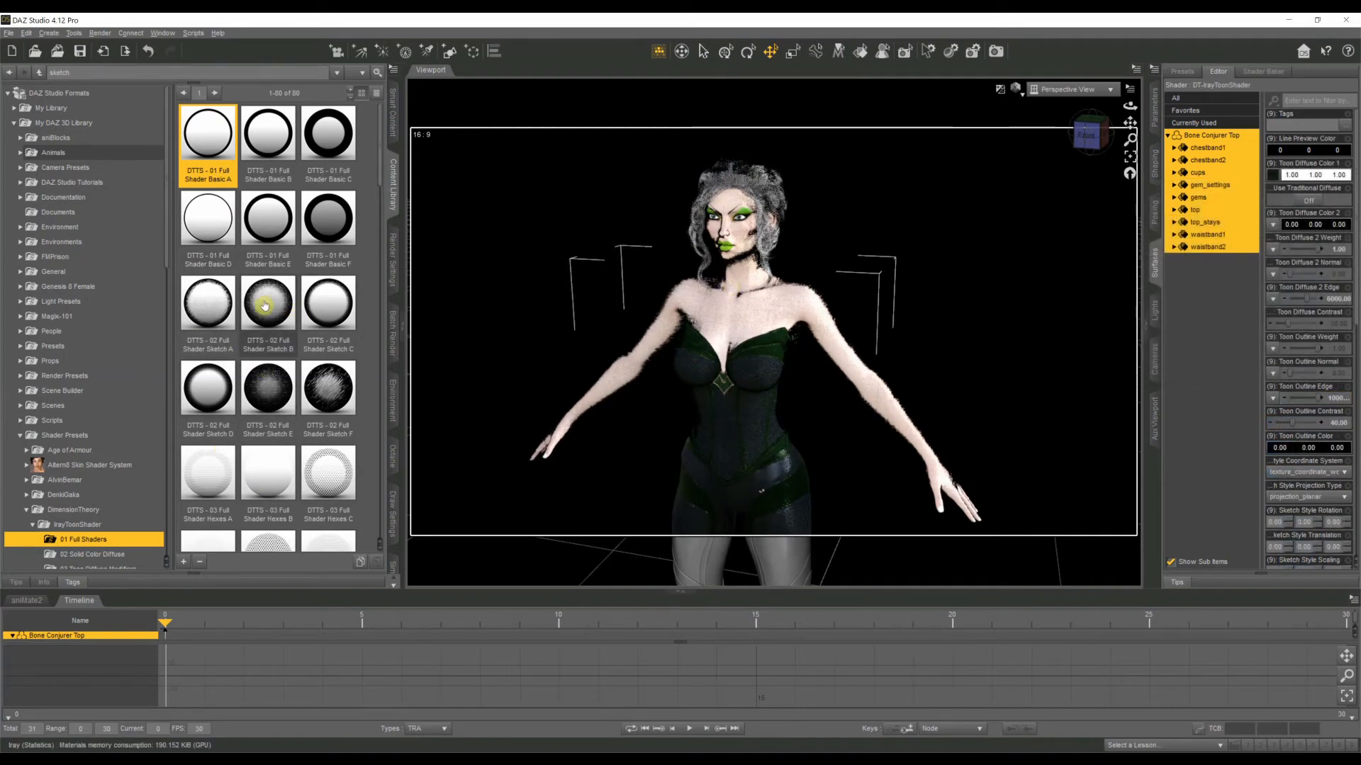
mouse_move(327, 306)
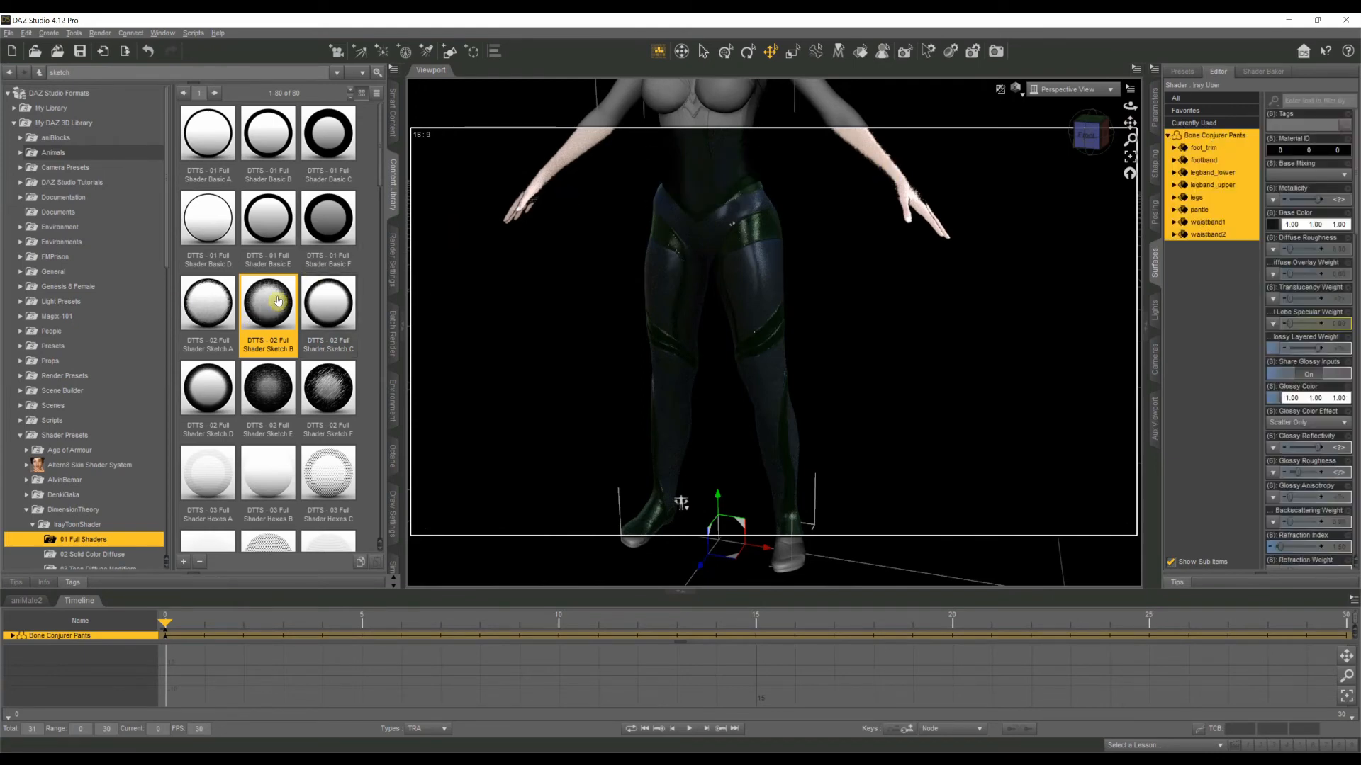
Apply DTTS - 02 Full Shader Sketch B to the pants, then select all Bone Conjurer Boots Flat surfaces
double_click(267, 300)
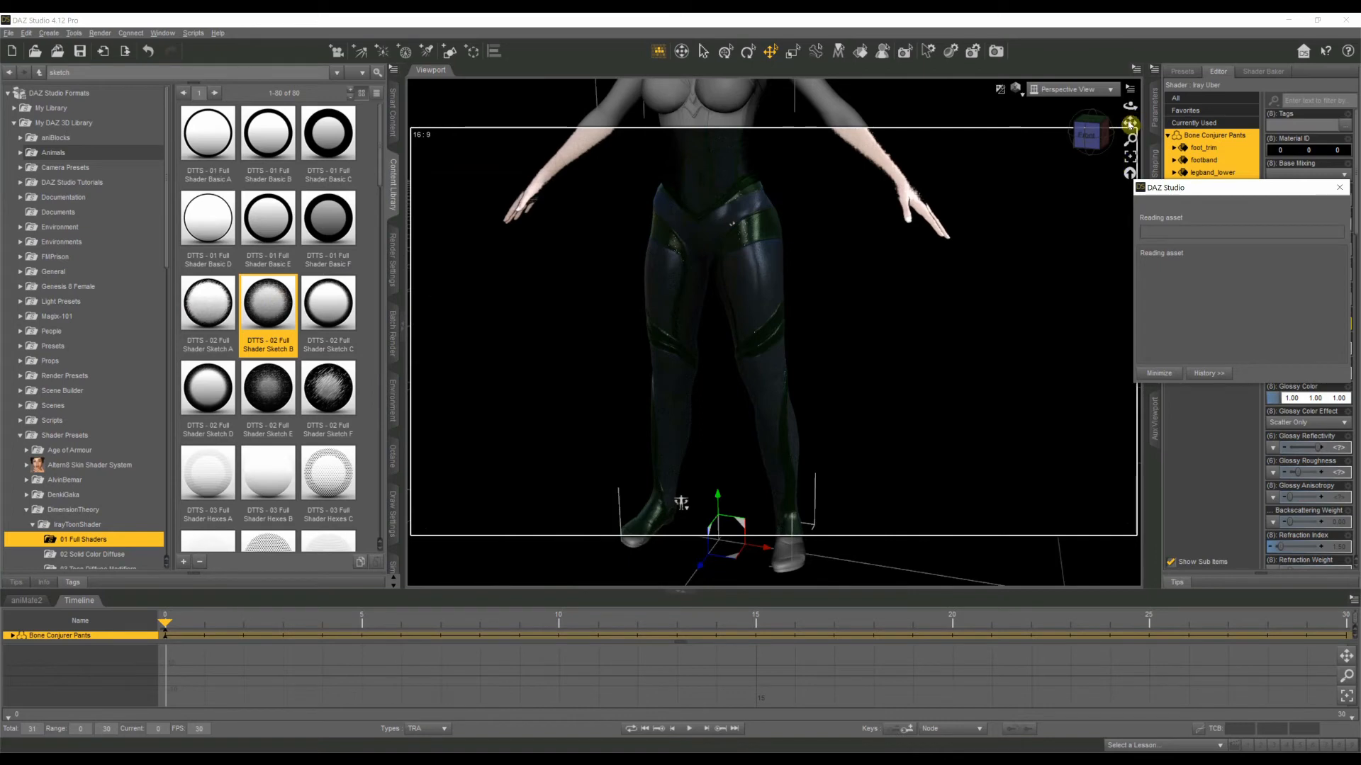
right_click(682, 503)
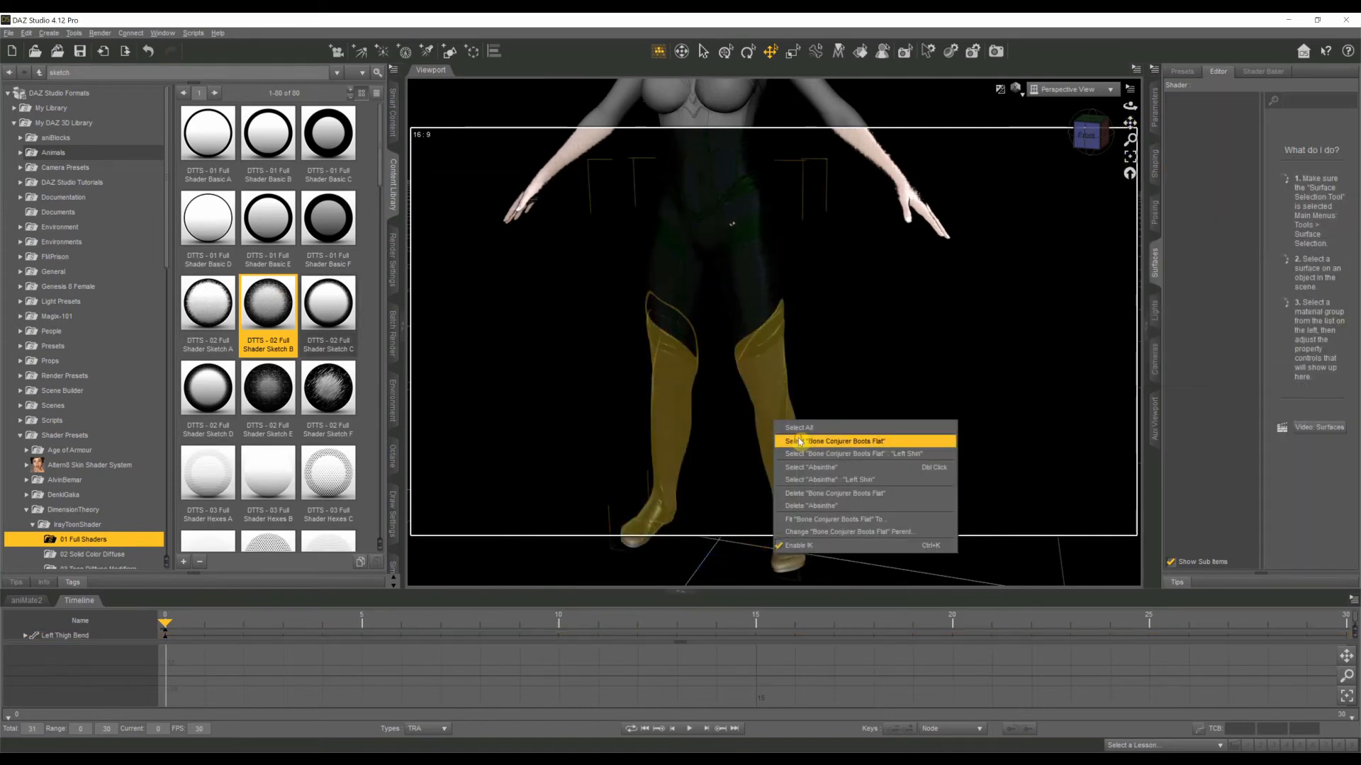
click(837, 441)
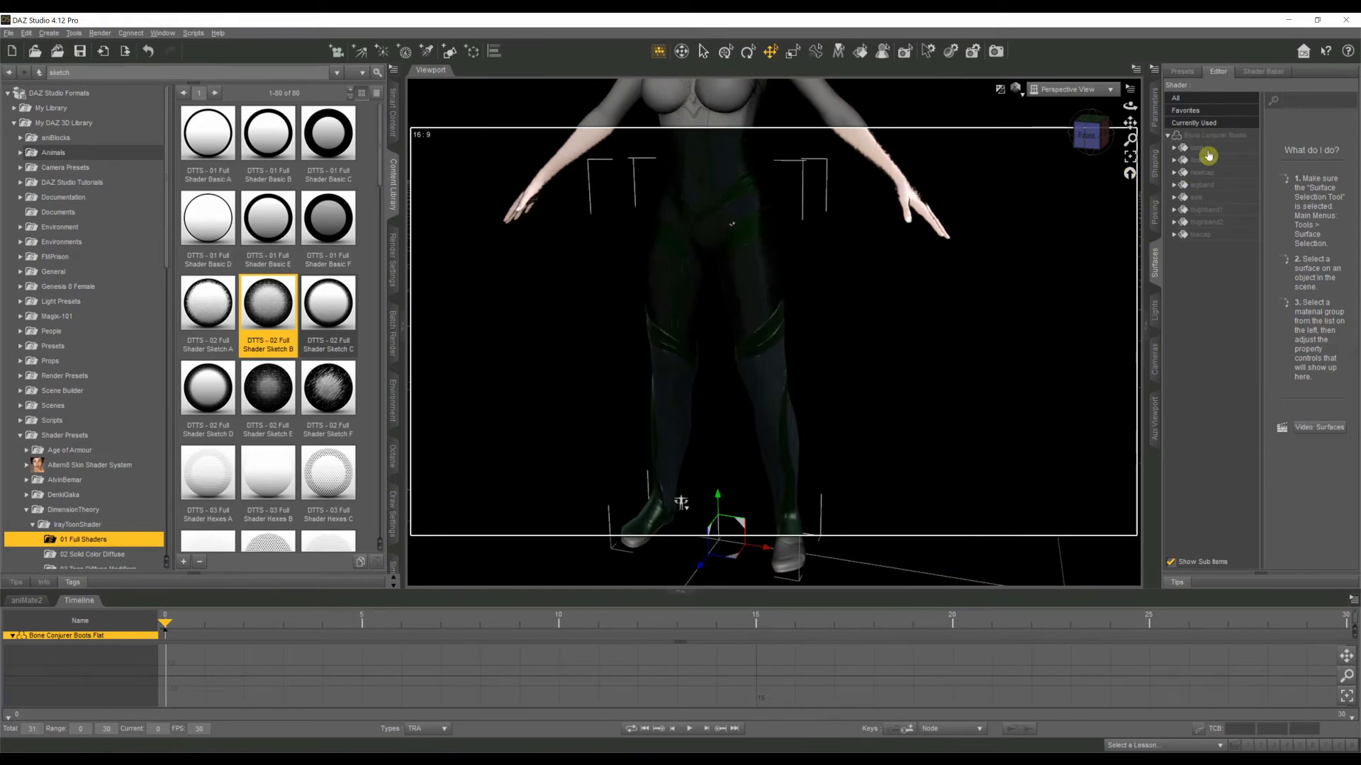
click(1209, 136)
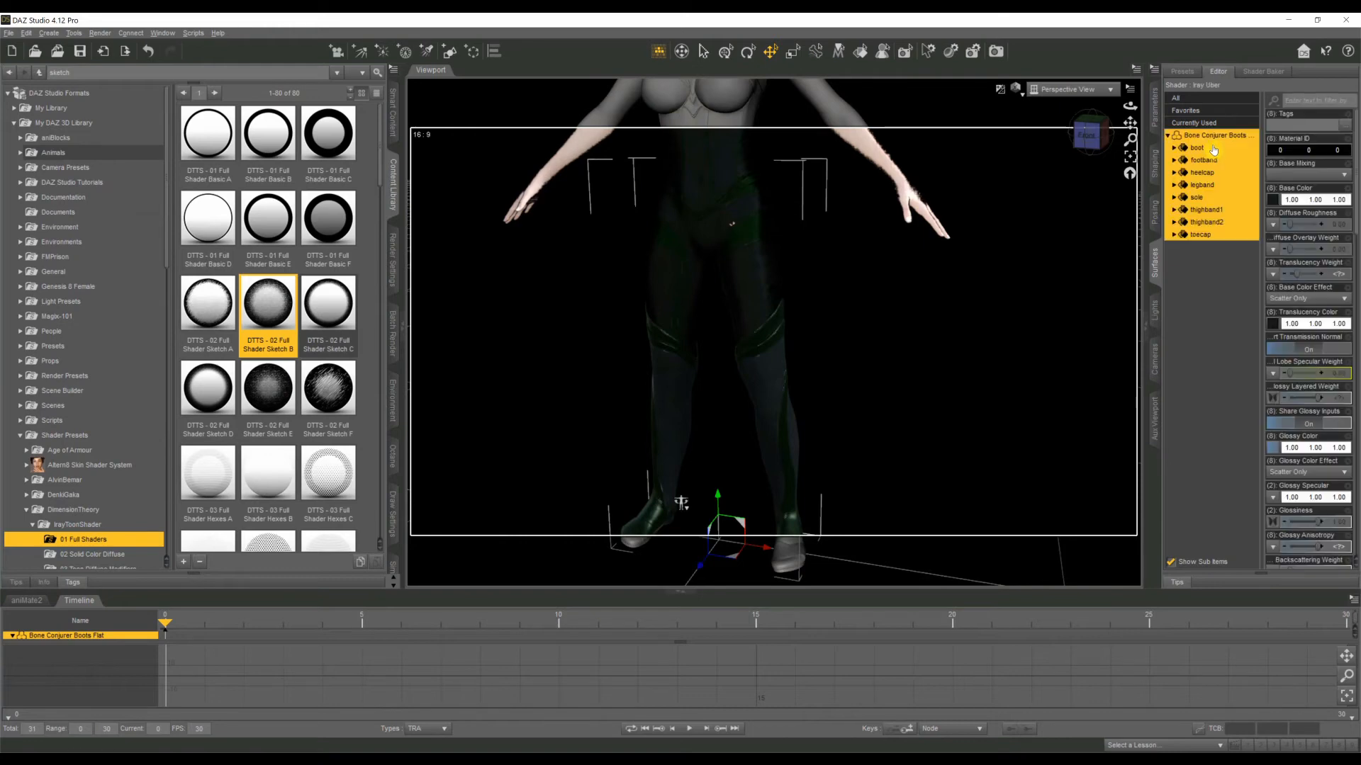
mouse_move(328, 323)
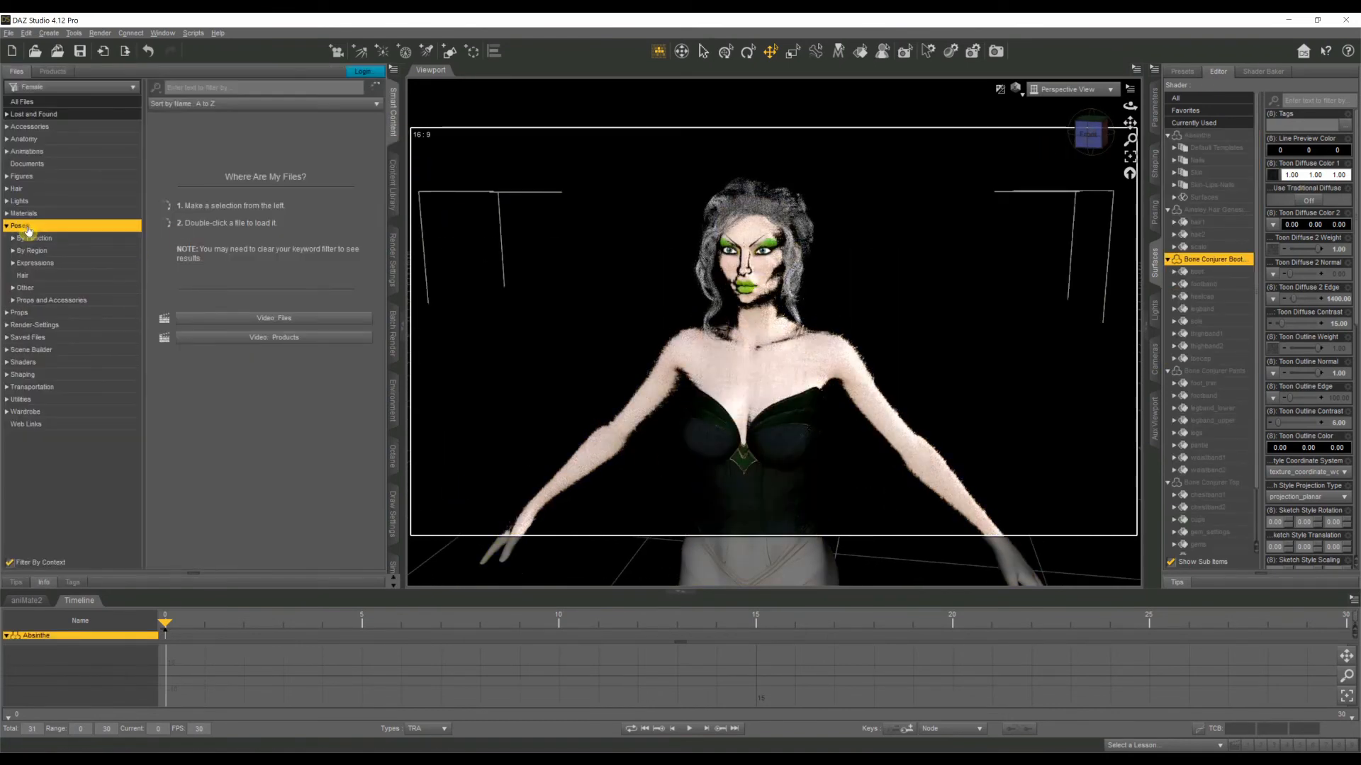
Expand Poses > By Function and open a pose category
click(34, 238)
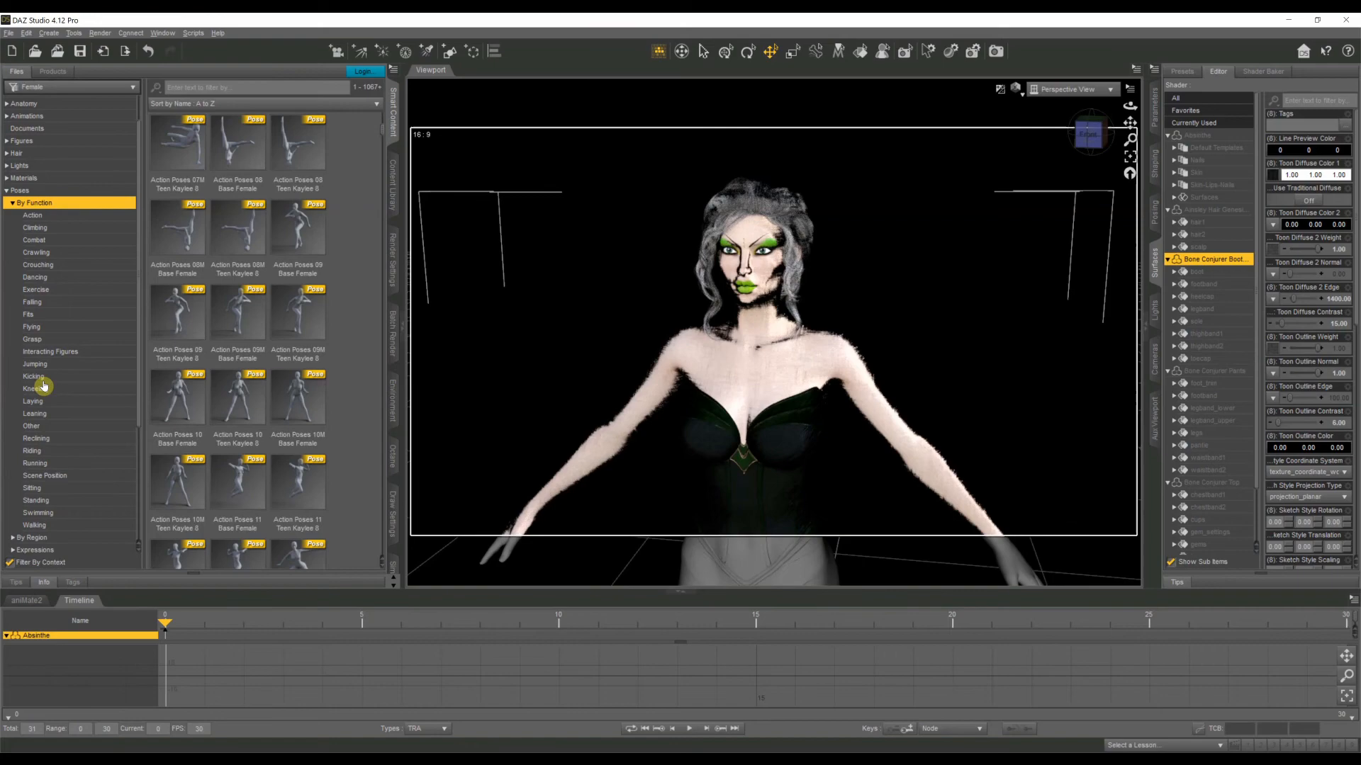
click(35, 501)
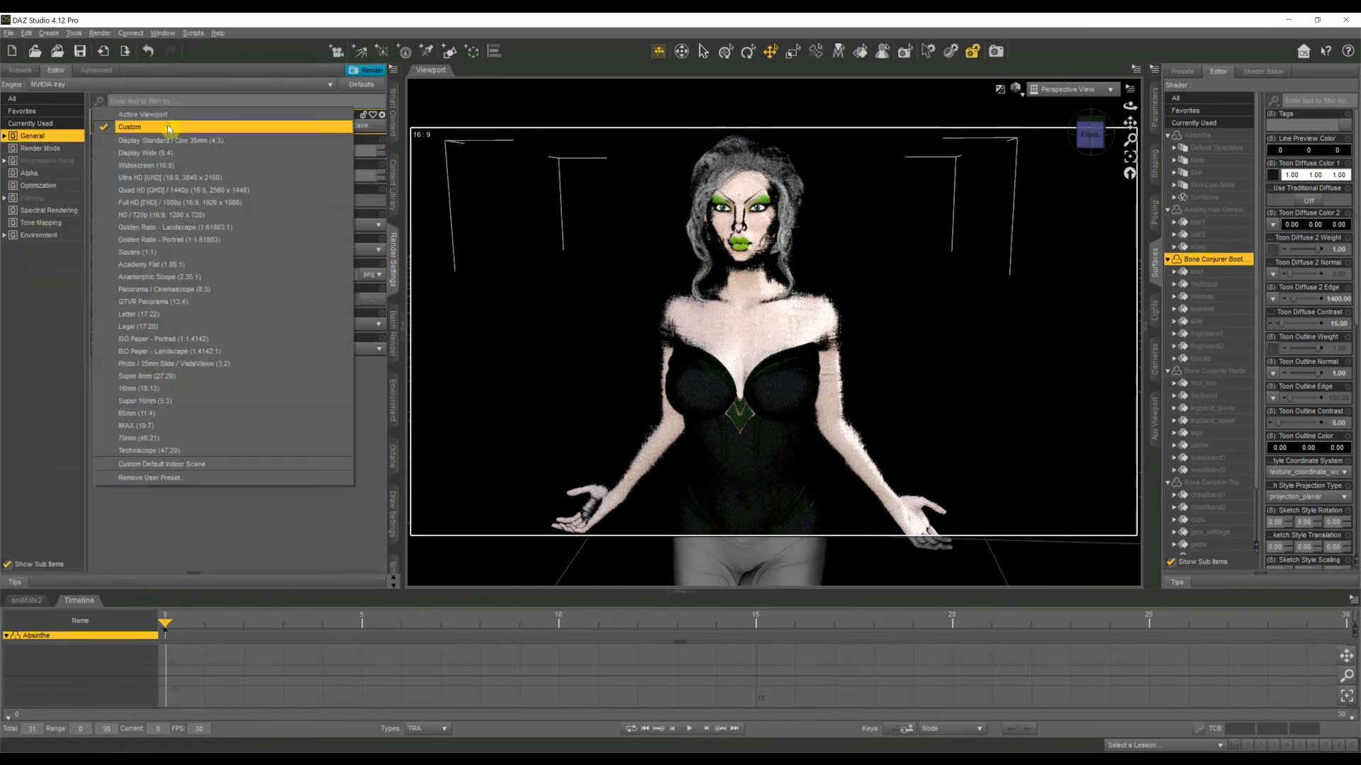
mouse_move(173, 227)
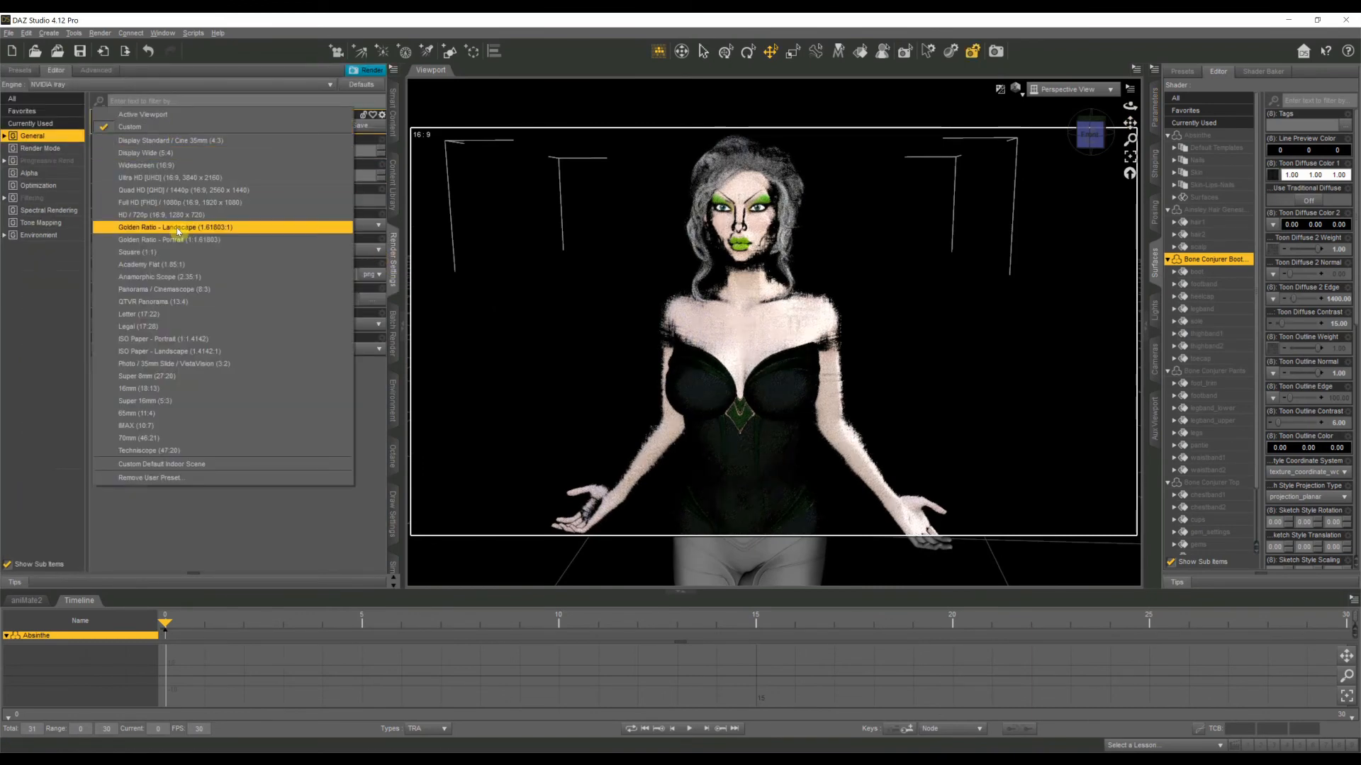
Choose the Golden Ratio - Portrait dimension preset and adjust the pixel size to frame Absinthe
click(169, 241)
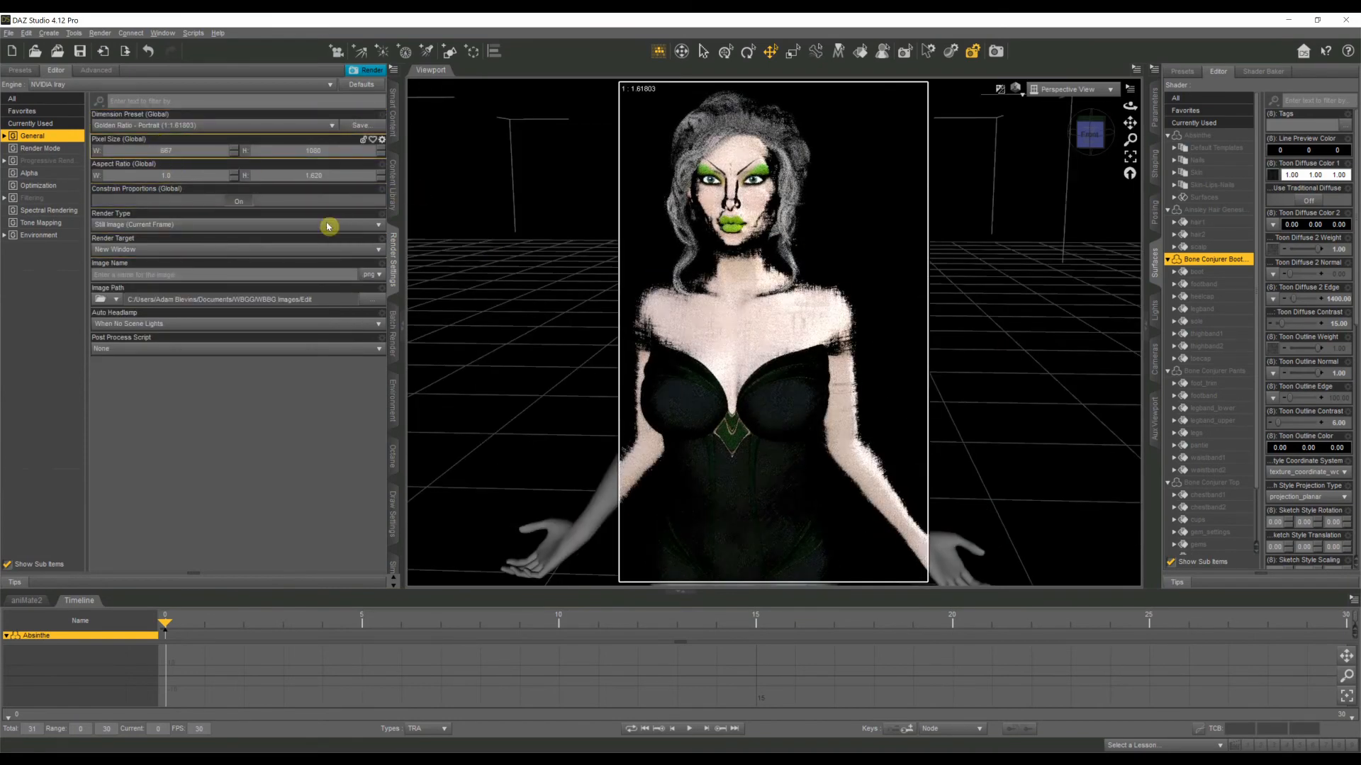
click(233, 224)
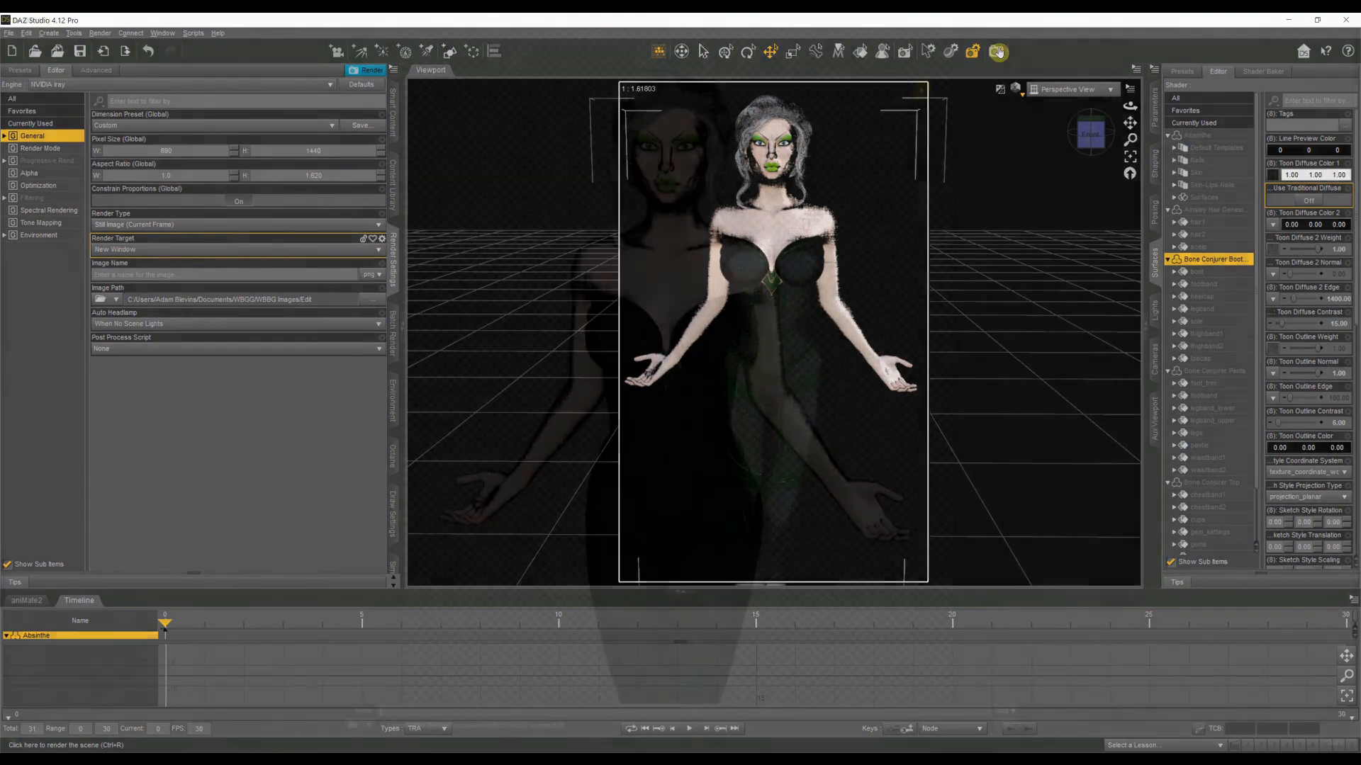
Render the toon-shaded portrait and inspect the enlarged result on its transparent background
click(996, 51)
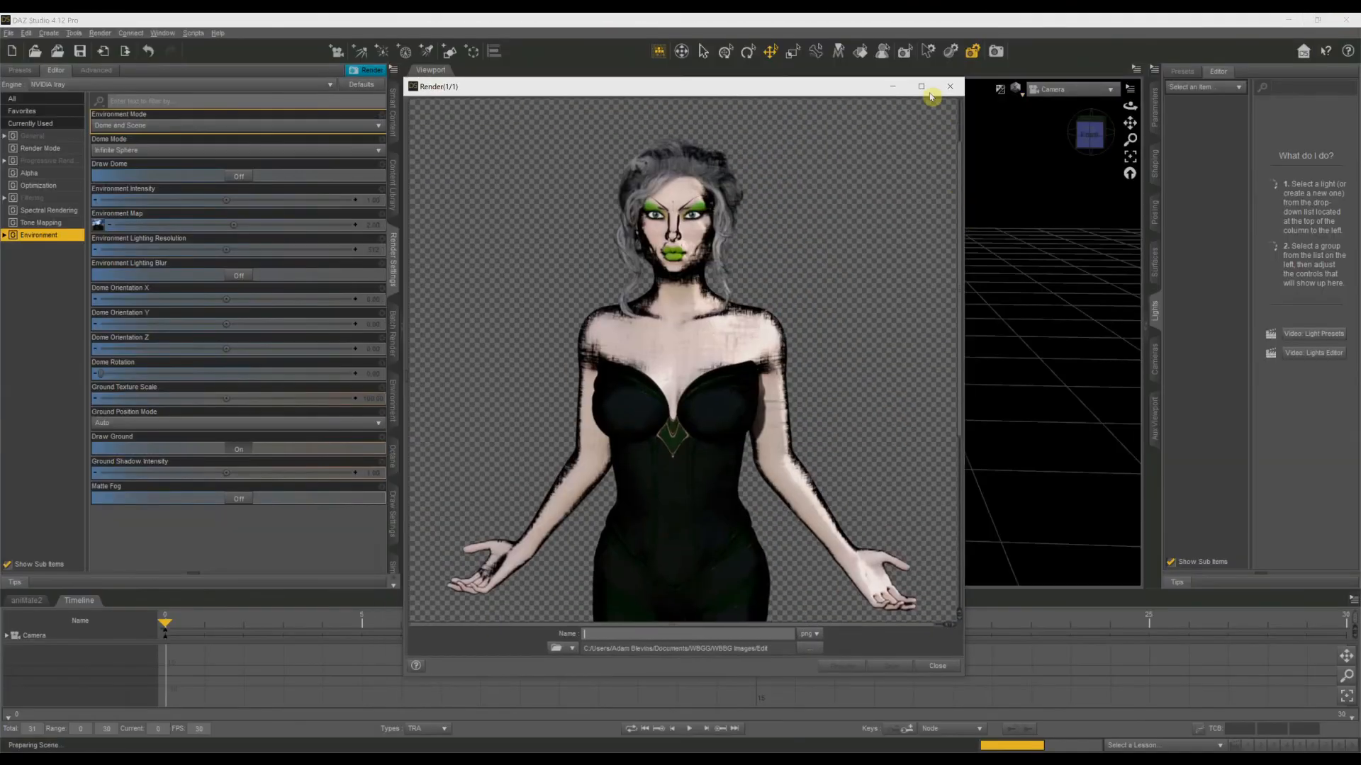
click(922, 87)
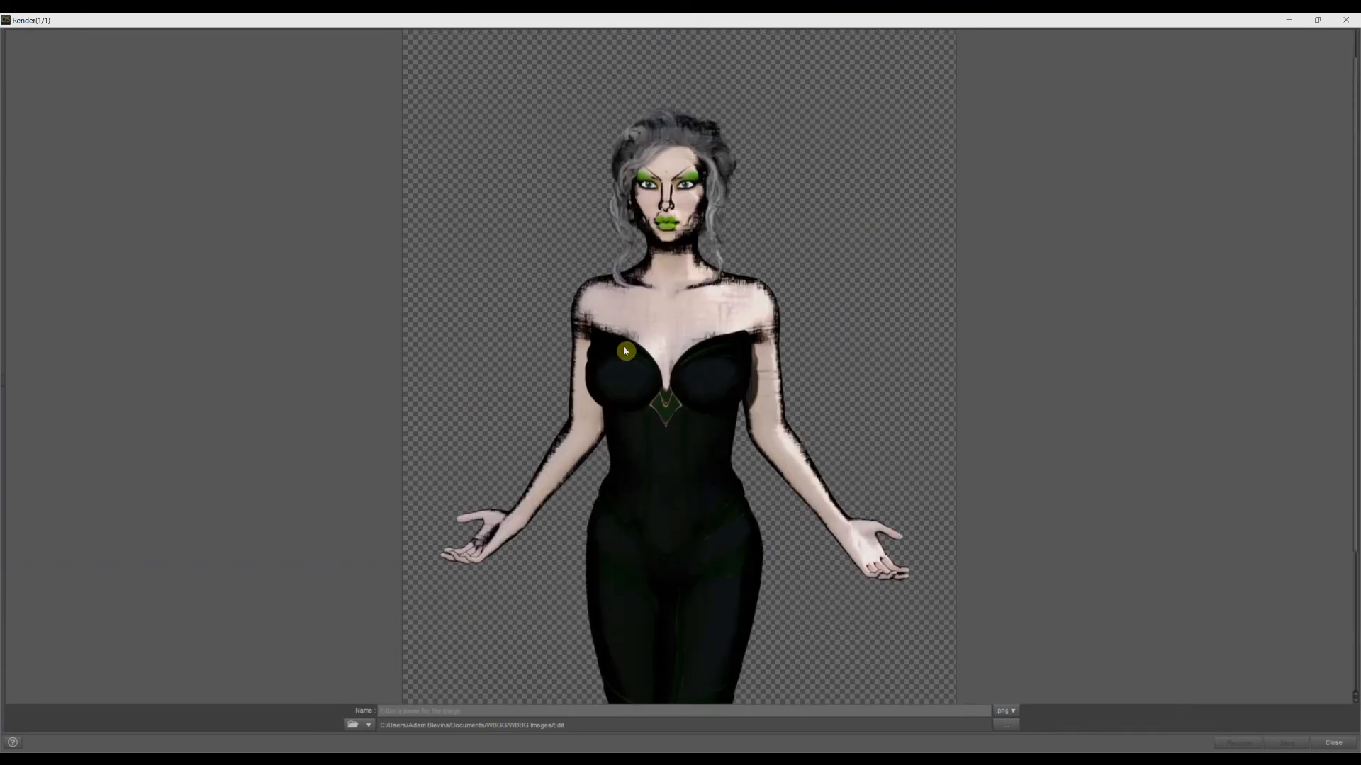
mouse_move(698, 229)
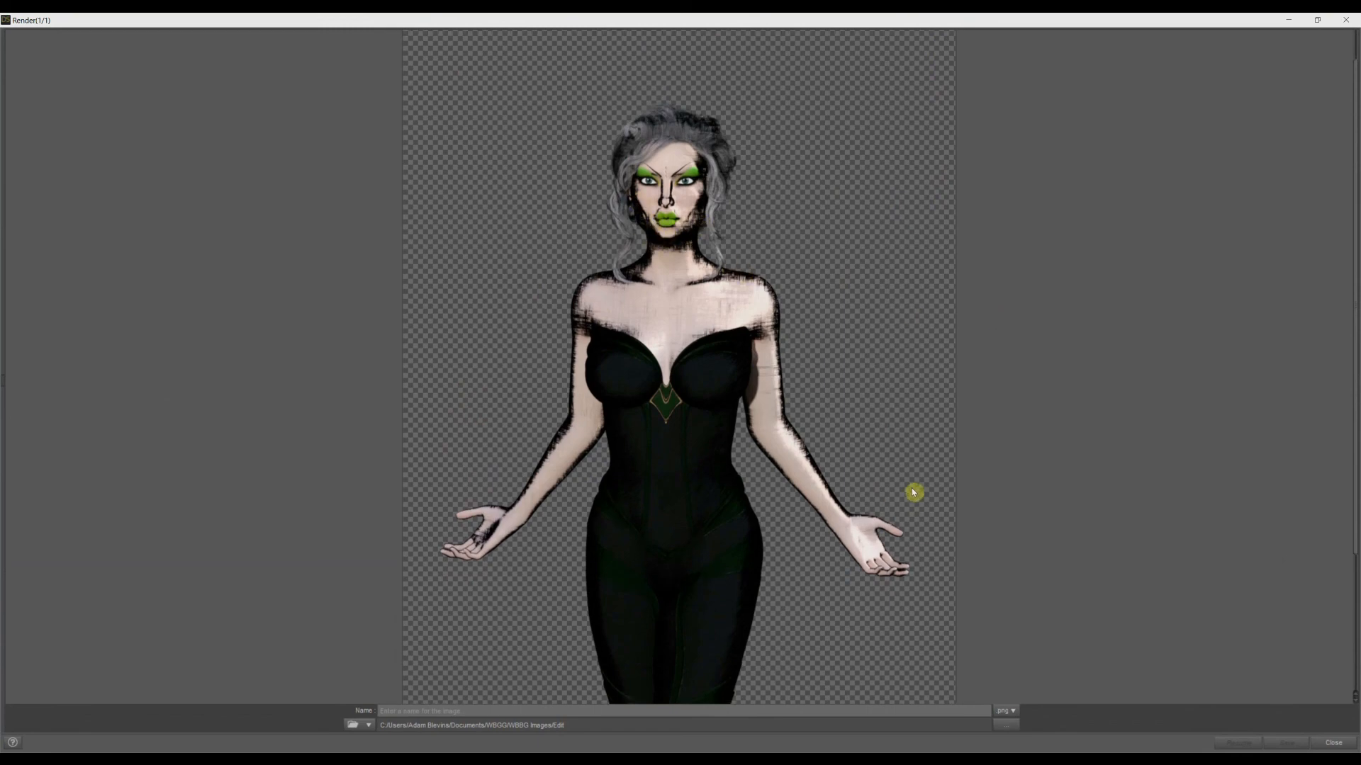
scroll(down, 3)
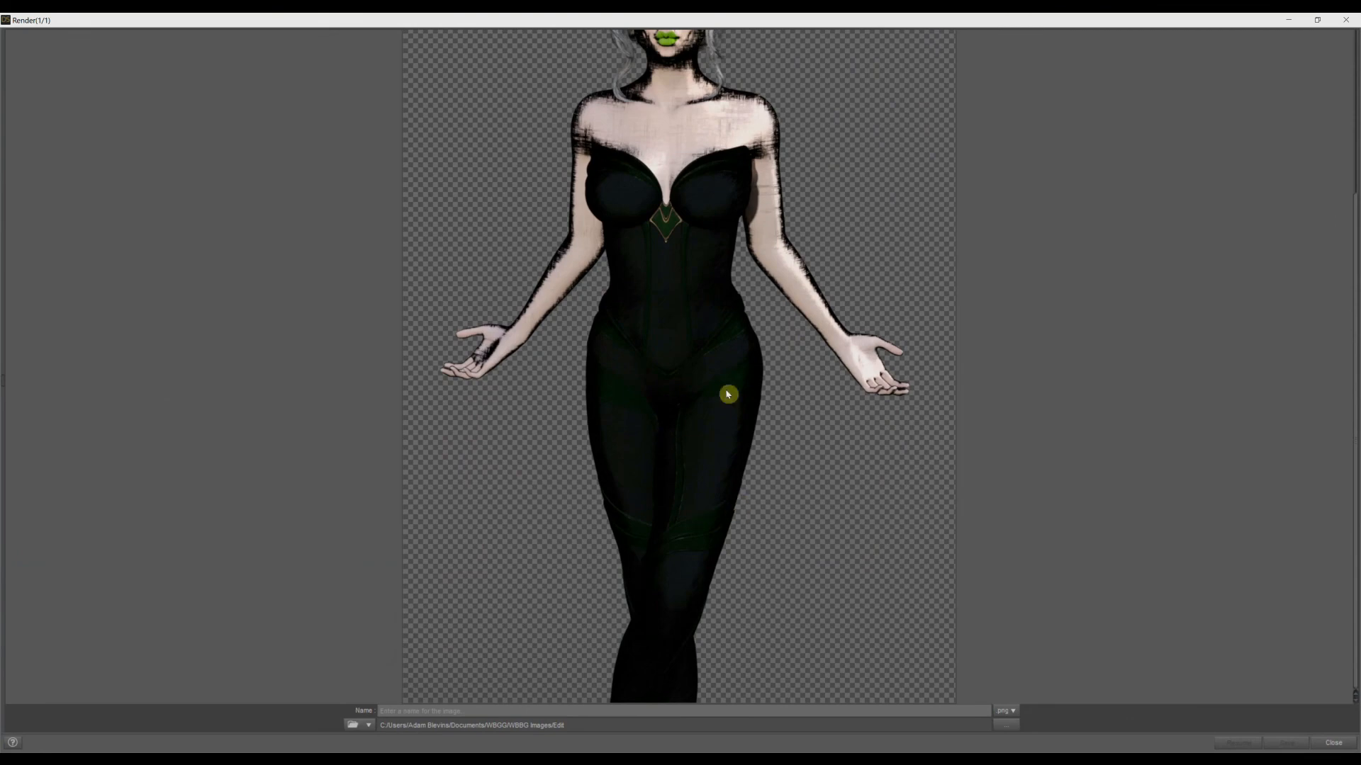
mouse_move(4, 413)
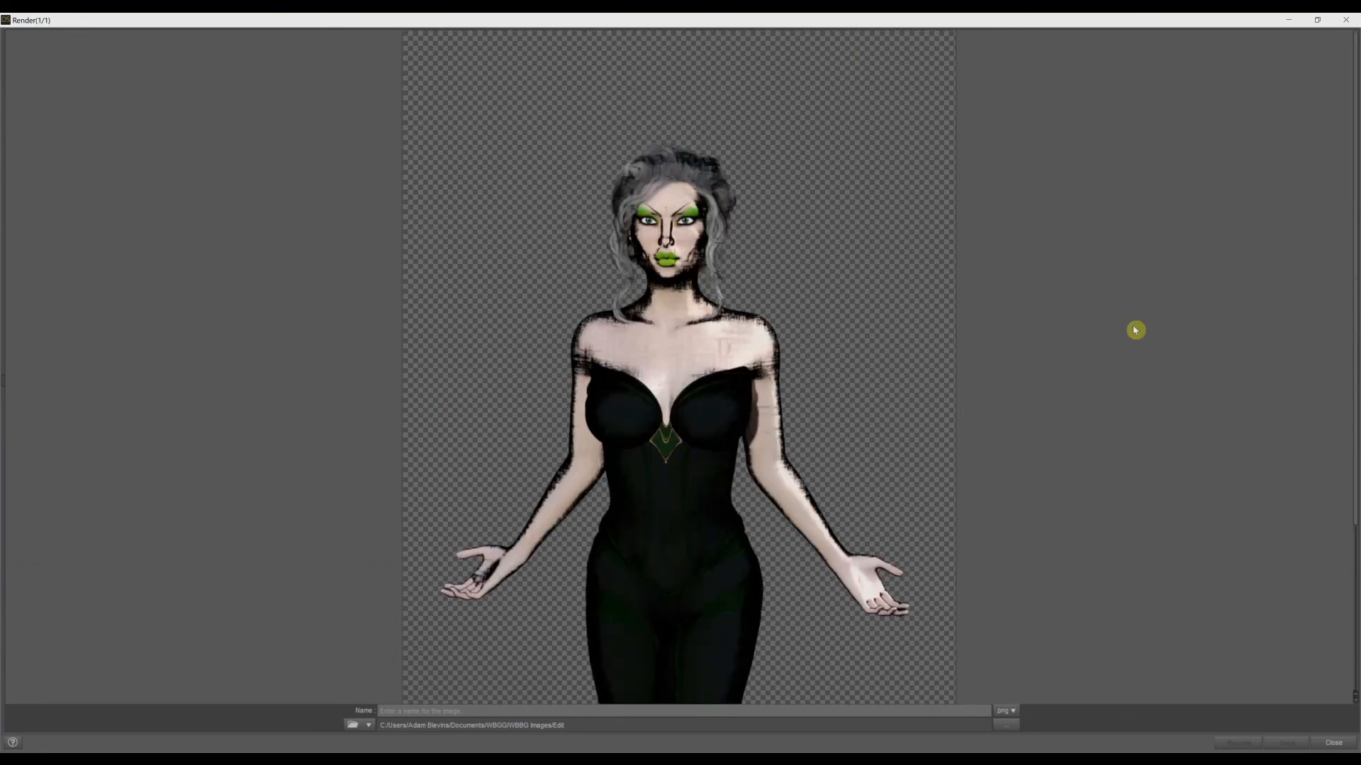
mouse_move(890, 283)
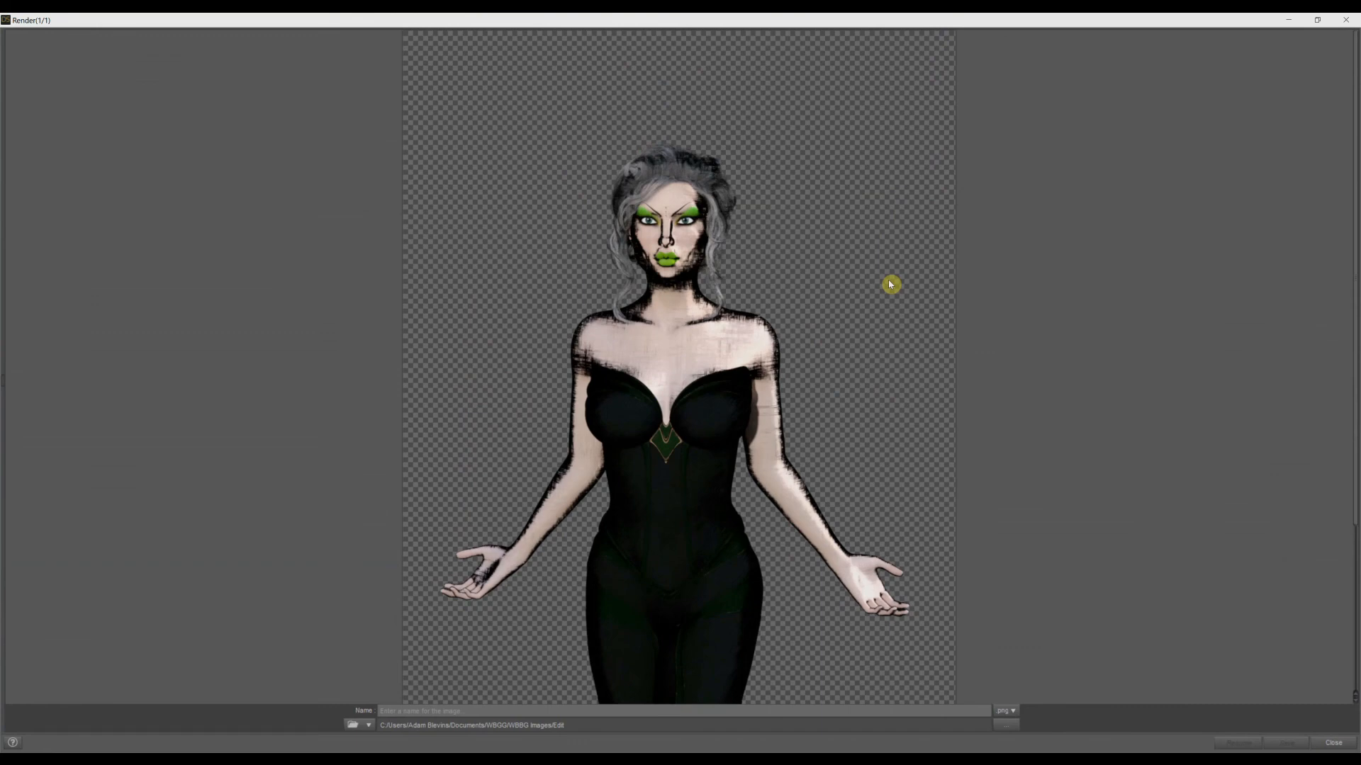
mouse_move(1039, 273)
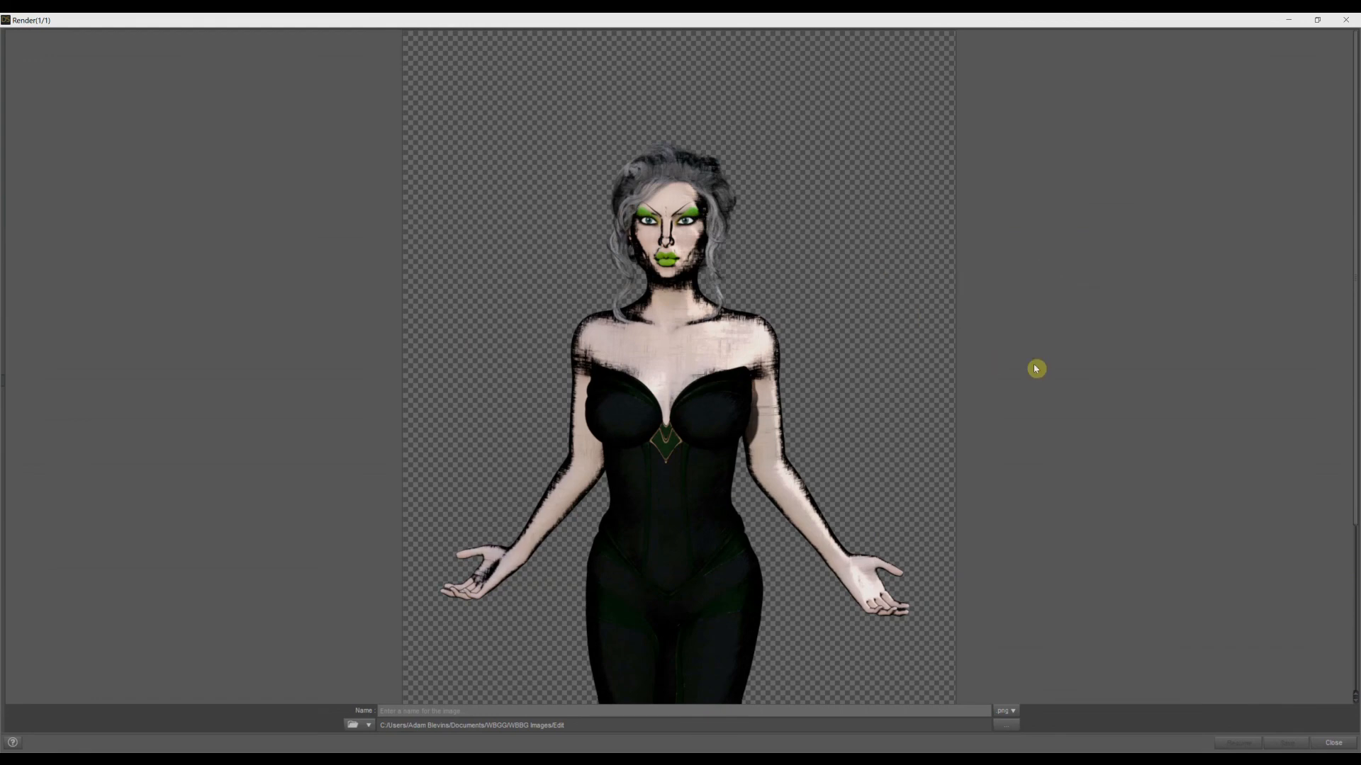
mouse_move(1148, 675)
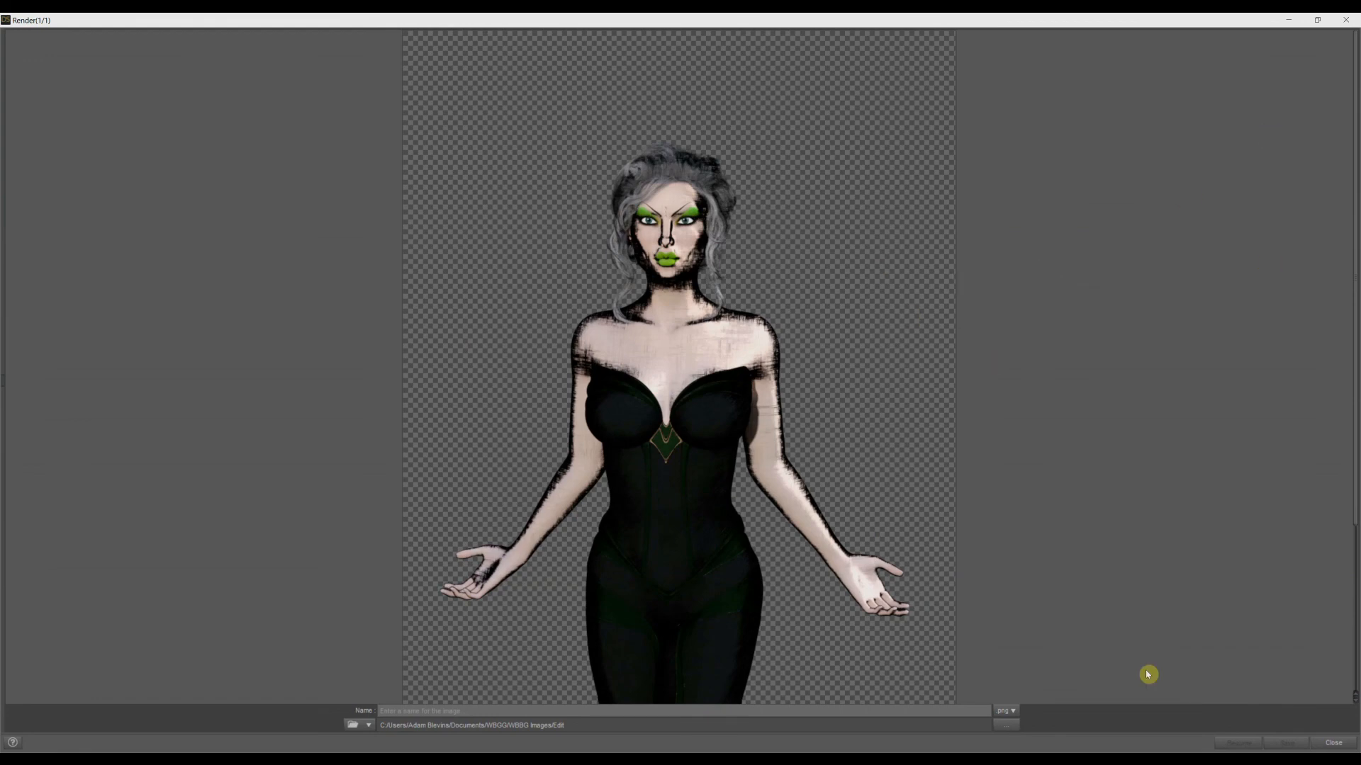